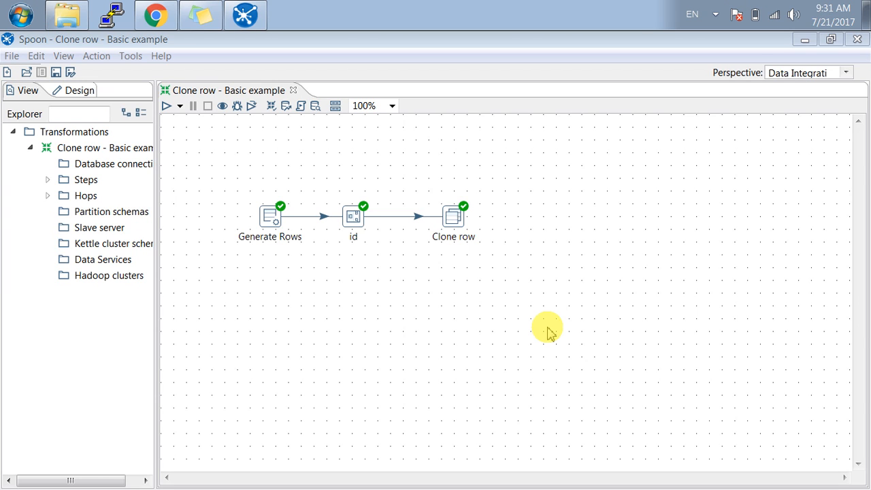
mouse_move(291, 237)
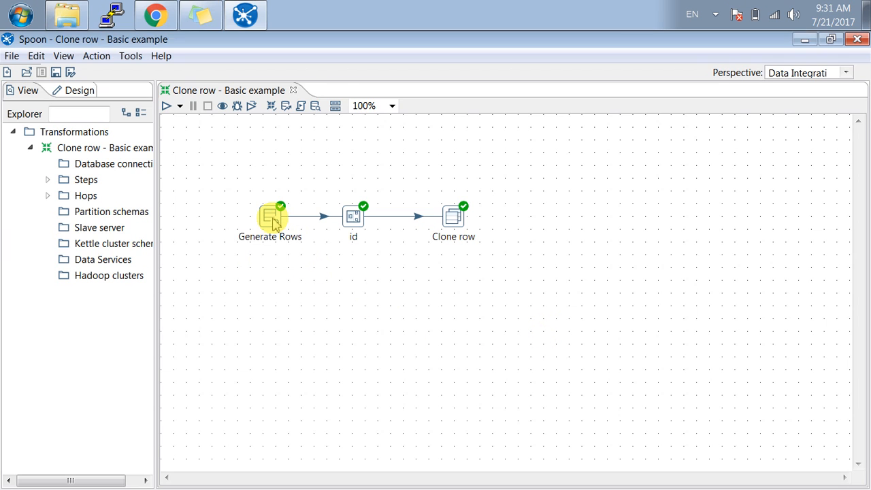
- Check the Generate Rows limit of 5 and launch a preview of its rows
double_click(269, 217)
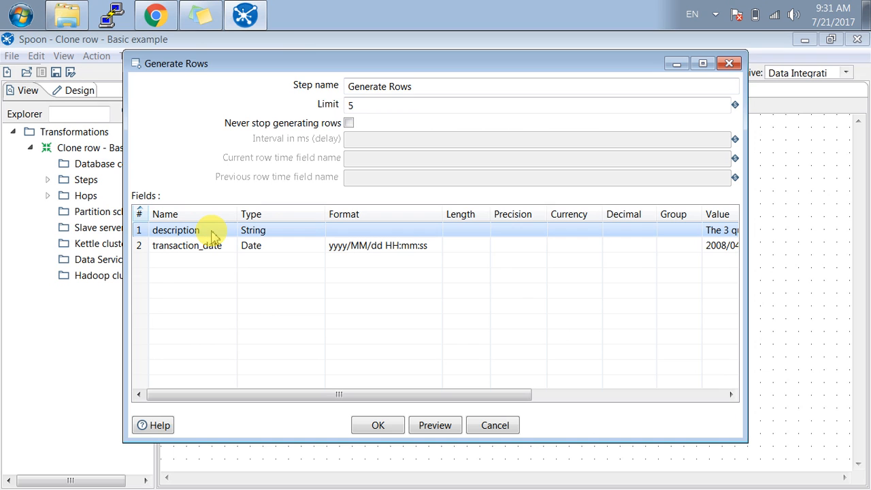
mouse_move(212, 252)
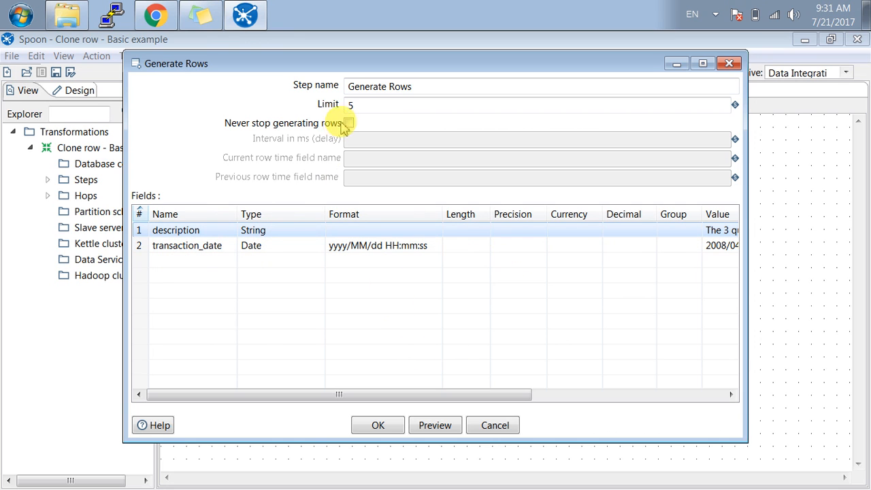
left_click(541, 105)
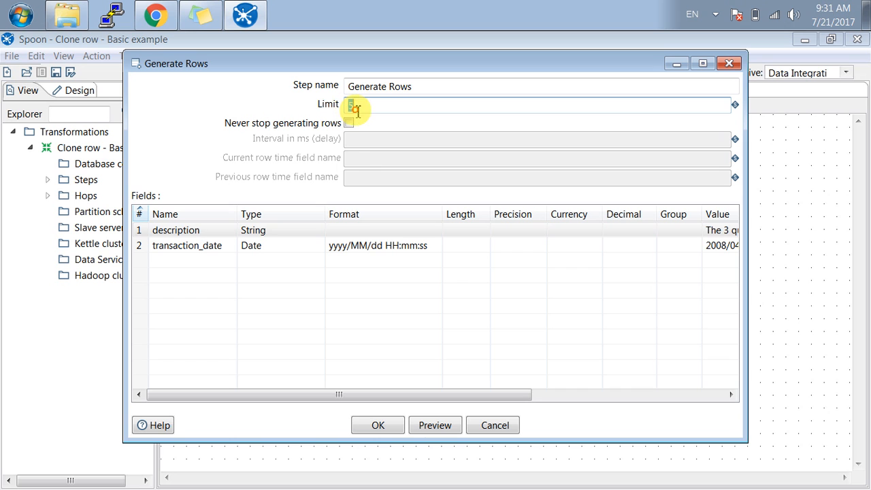
left_click(435, 425)
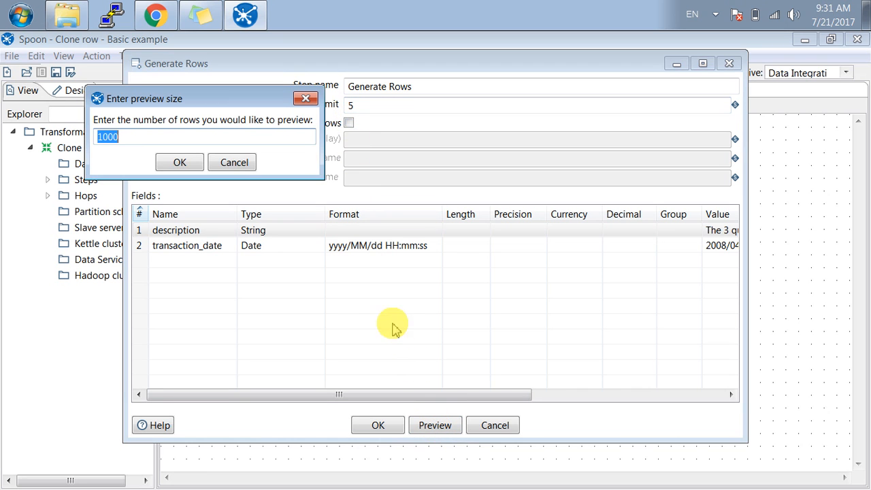
- Confirm the preview size, view the five identical generated rows, and close the preview
left_click(179, 162)
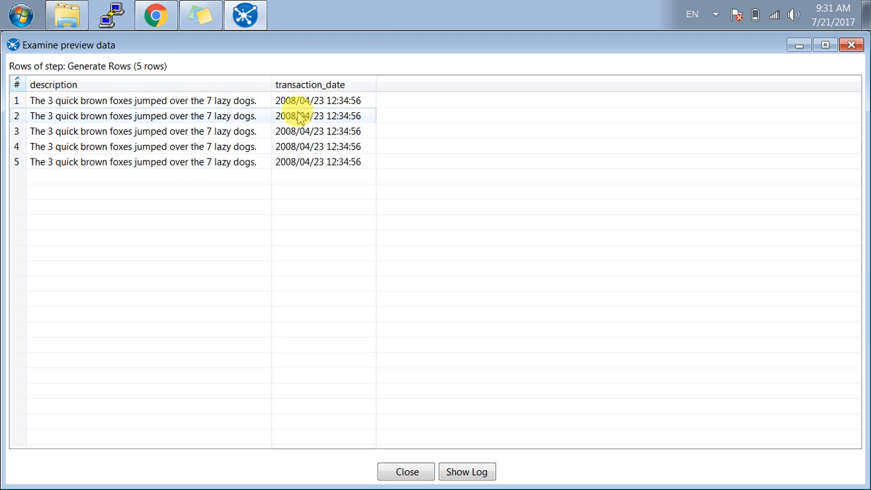
mouse_move(360, 120)
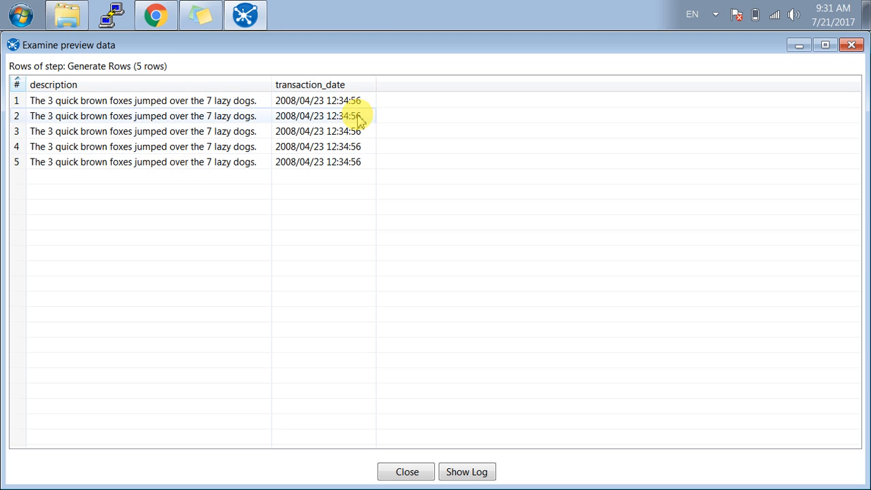
mouse_move(407, 470)
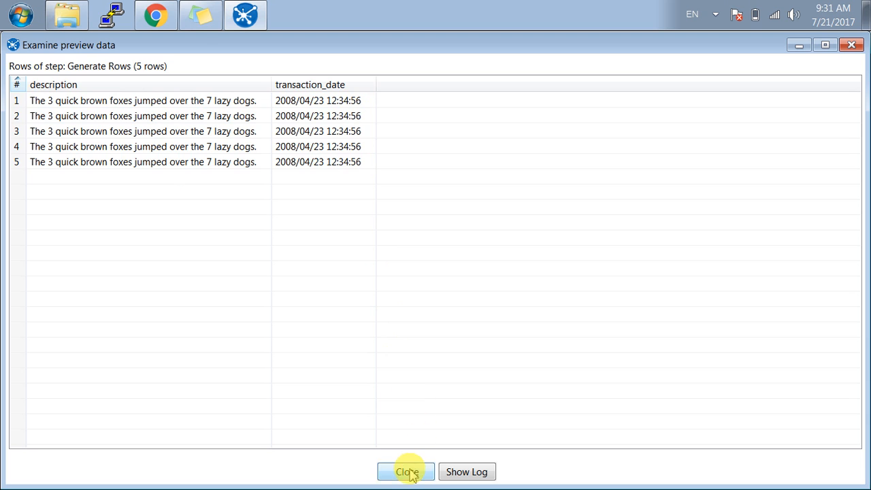
left_click(406, 471)
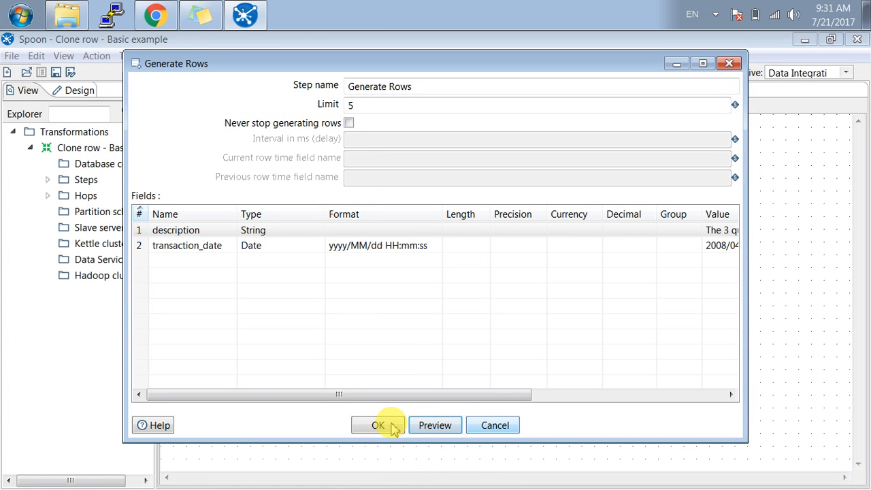
left_click(378, 425)
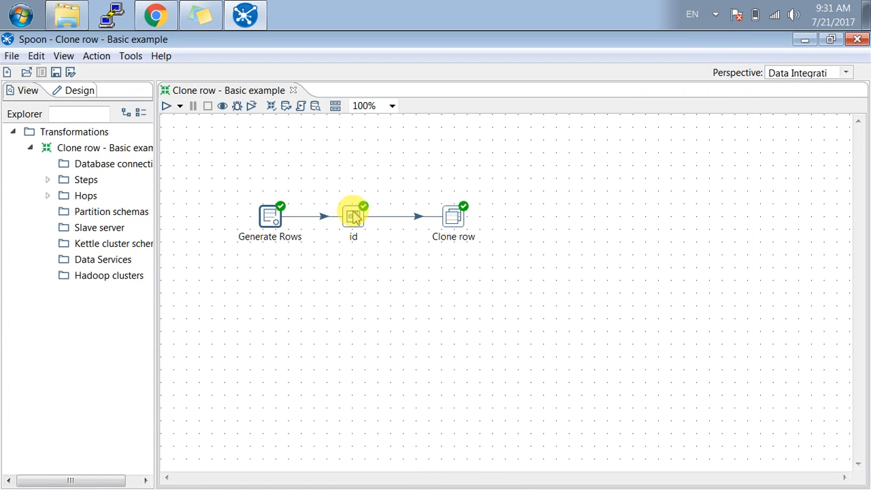
double_click(354, 215)
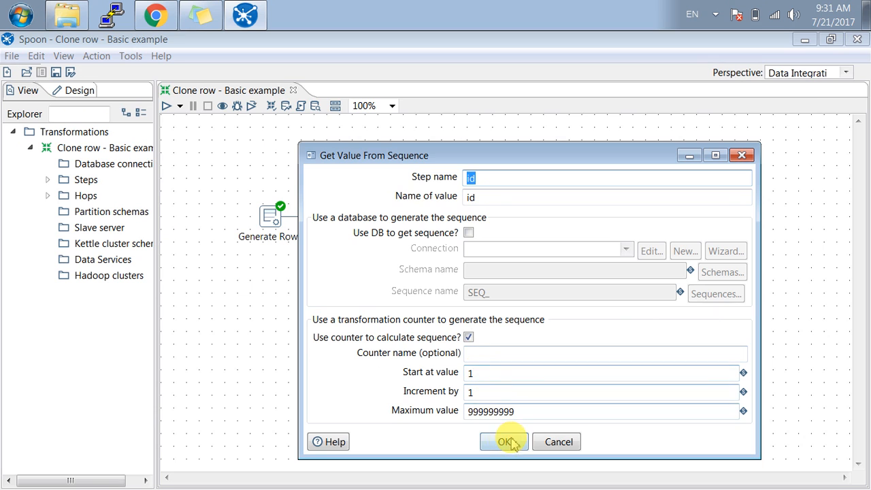
mouse_move(482, 379)
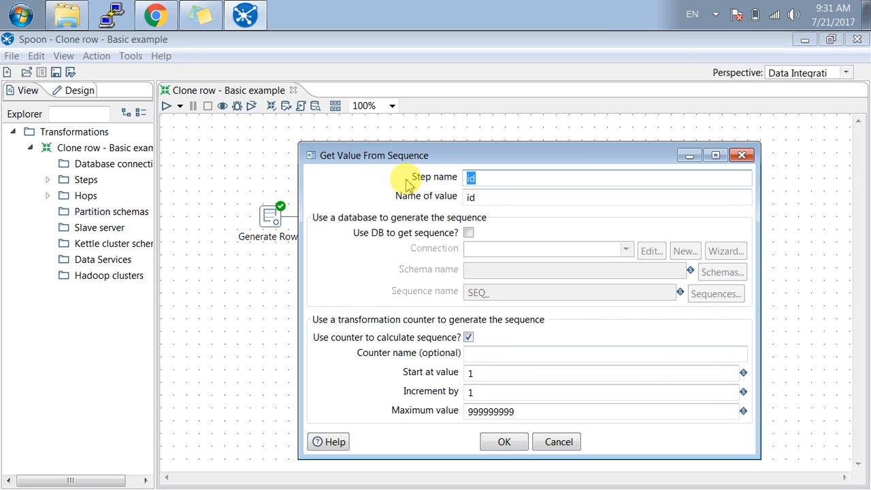
mouse_move(444, 225)
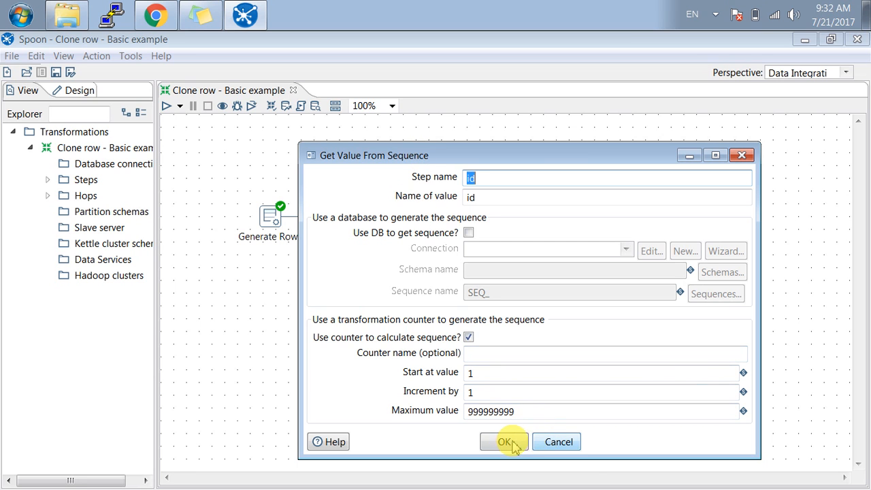
left_click(503, 441)
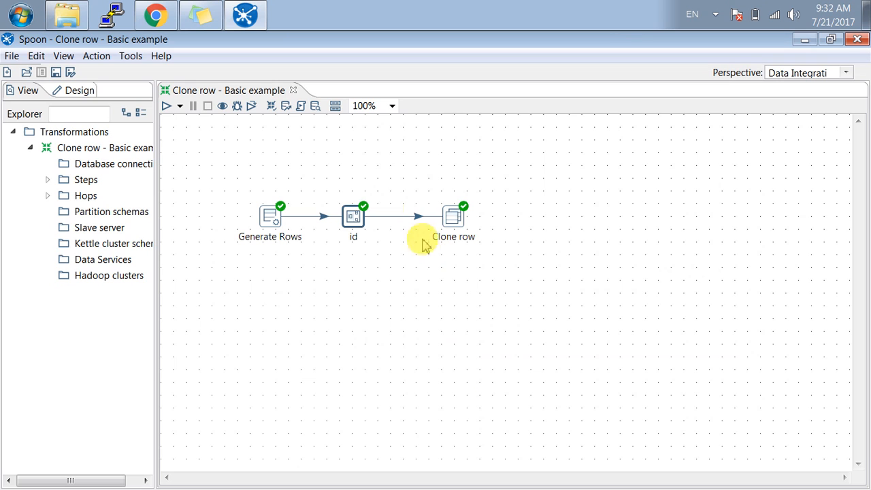
left_click(354, 215)
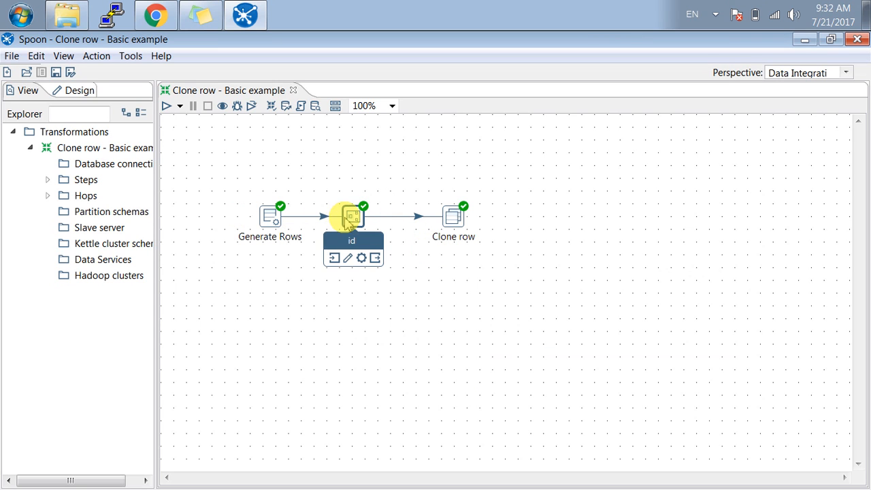
mouse_move(352, 217)
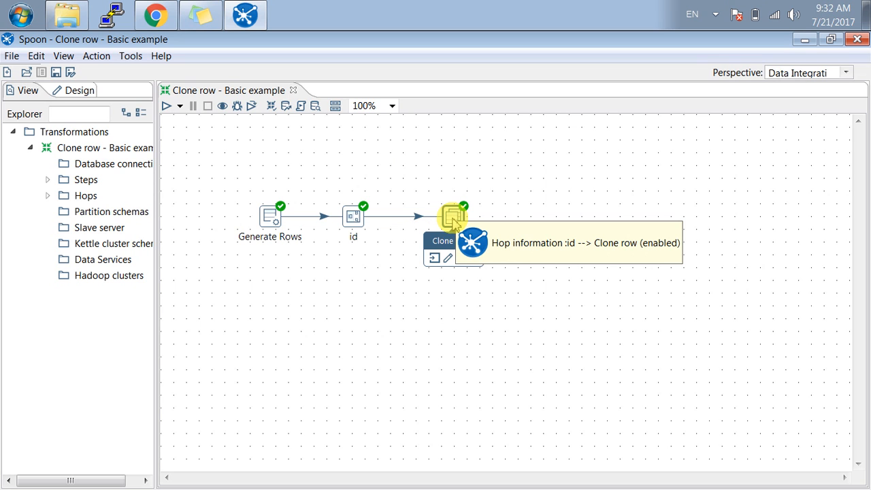
- Bring up the Clone row settings showing 2 clones and clone flag field 'flag'
double_click(451, 217)
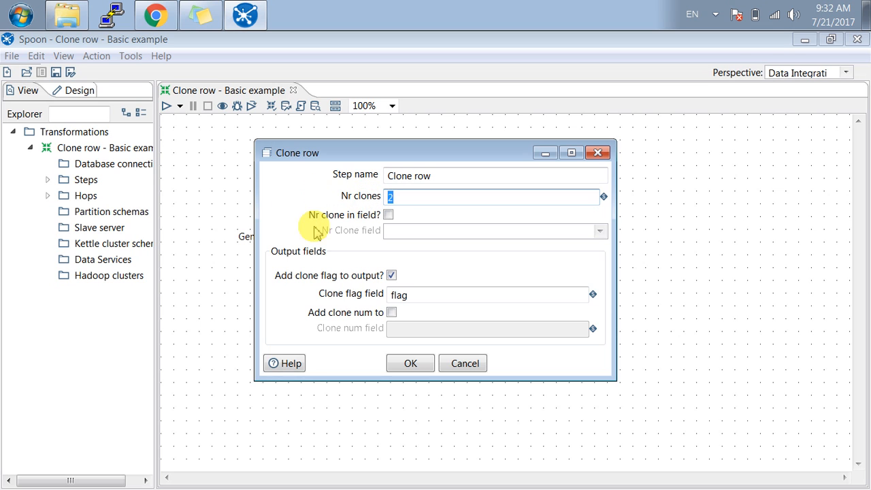
mouse_move(302, 224)
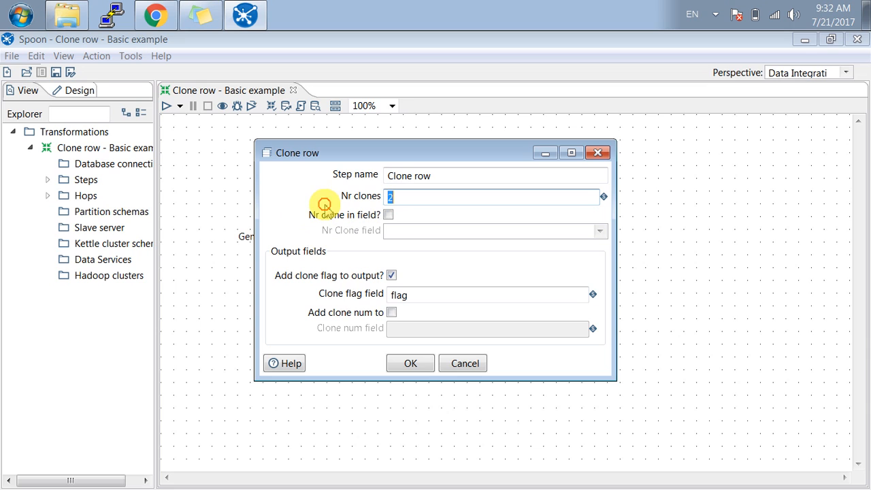
mouse_move(370, 220)
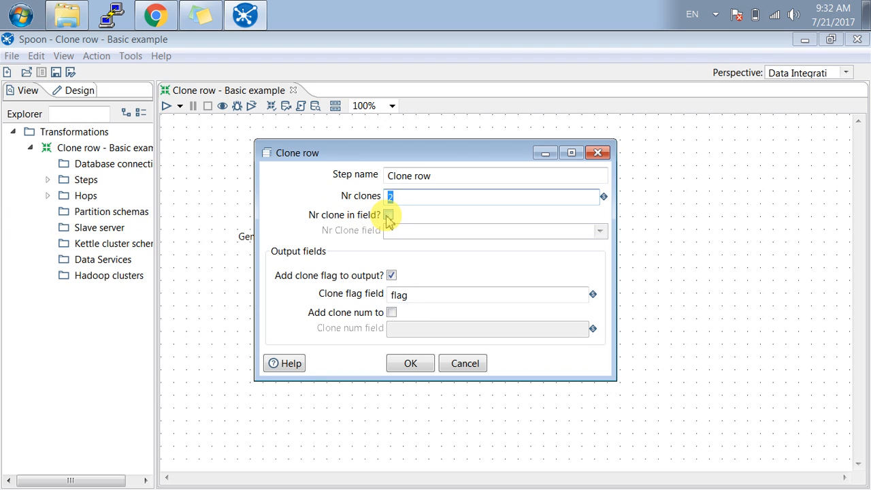
- Switch Clone row to read its clone count from a field, leaving the field unchosen
left_click(389, 215)
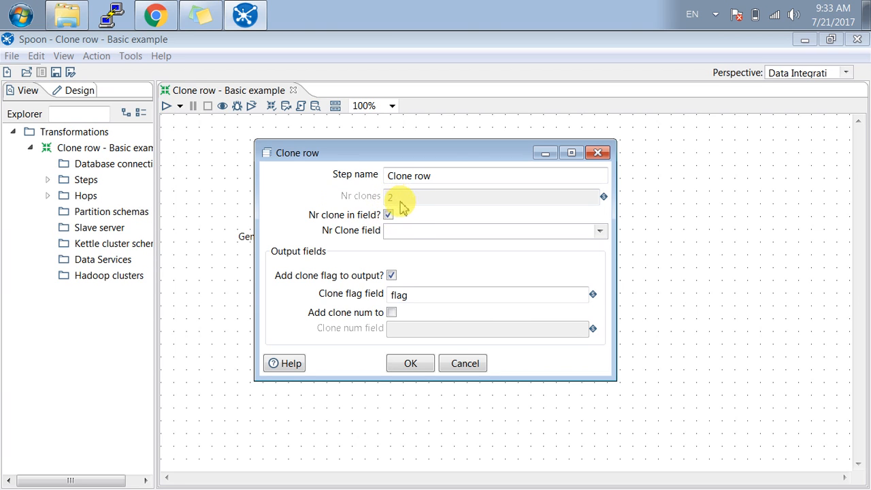
mouse_move(348, 236)
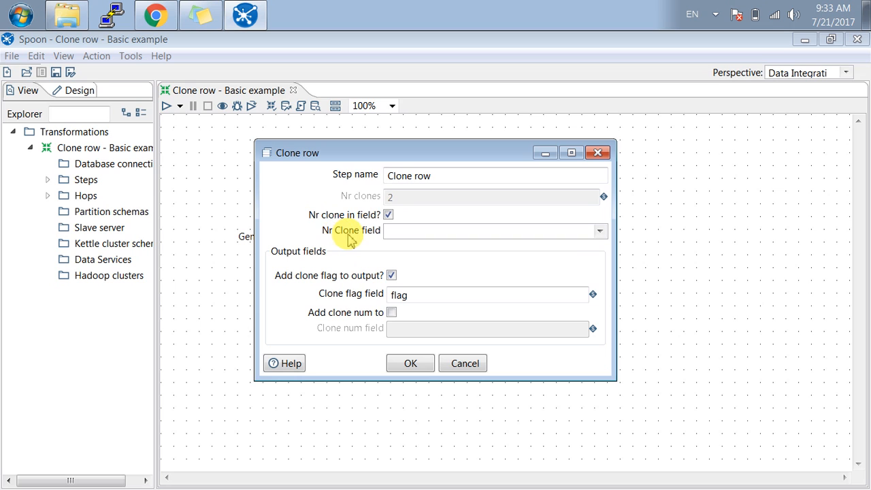
mouse_move(600, 231)
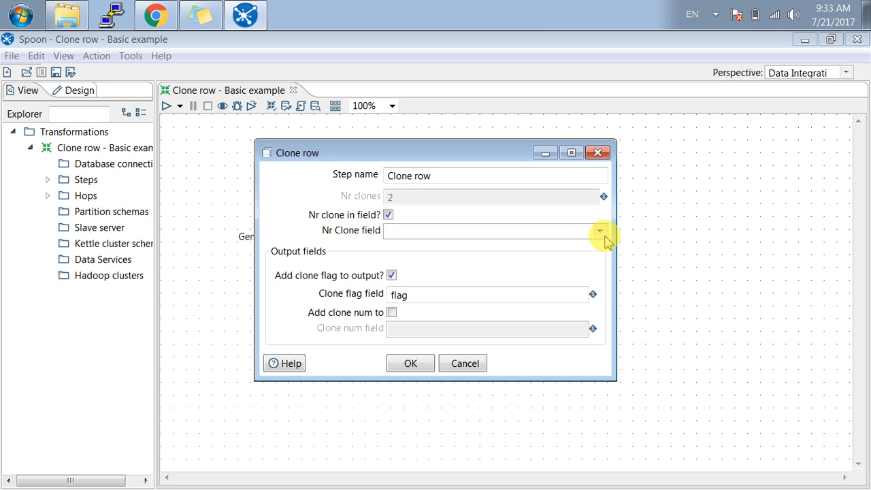
left_click(598, 230)
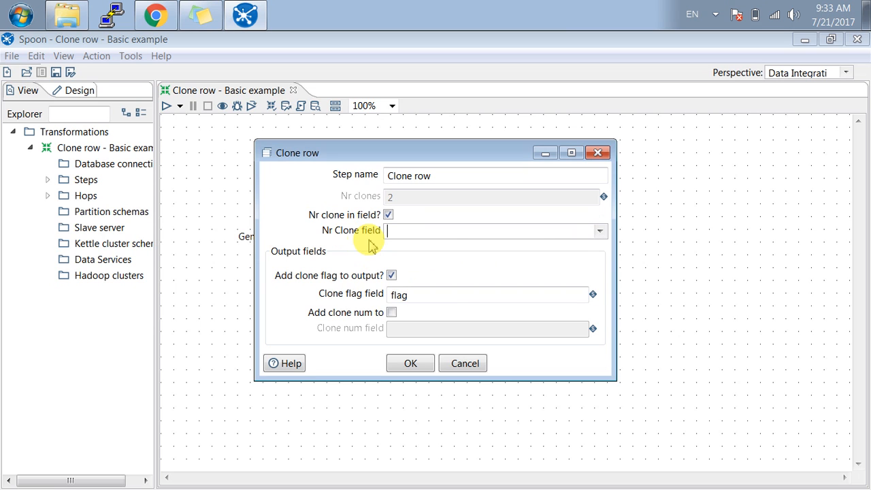
mouse_move(286, 286)
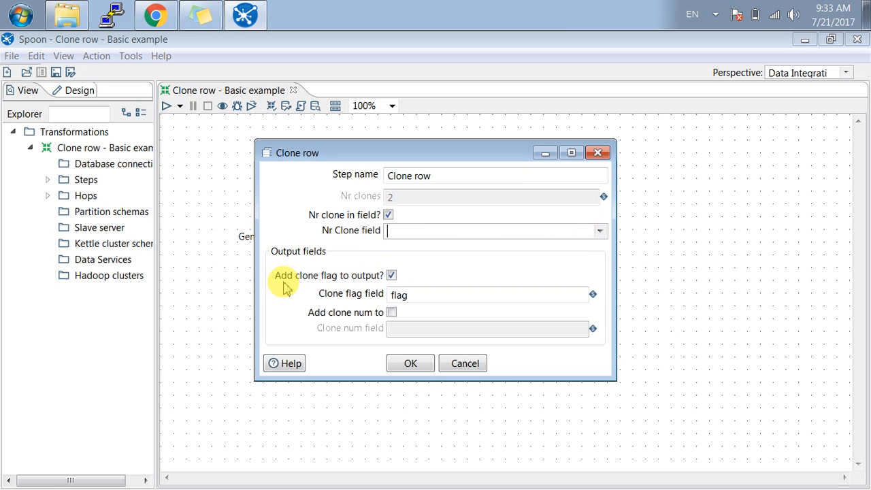
mouse_move(311, 258)
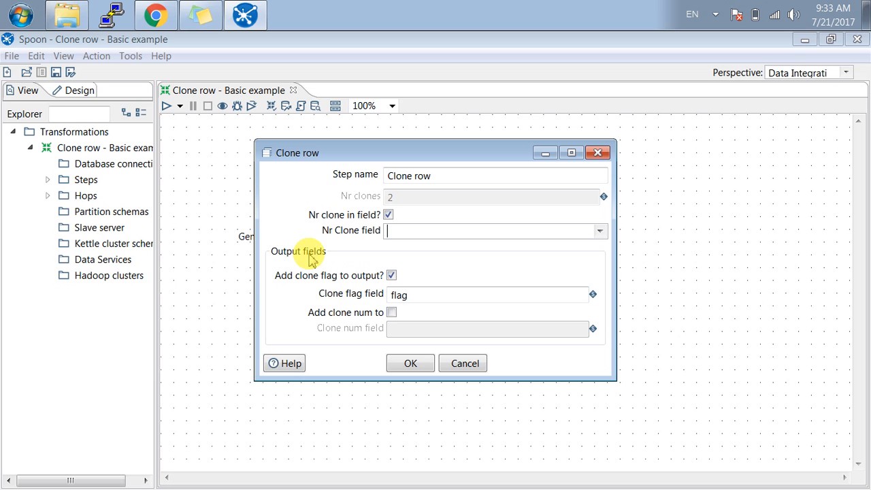
mouse_move(292, 281)
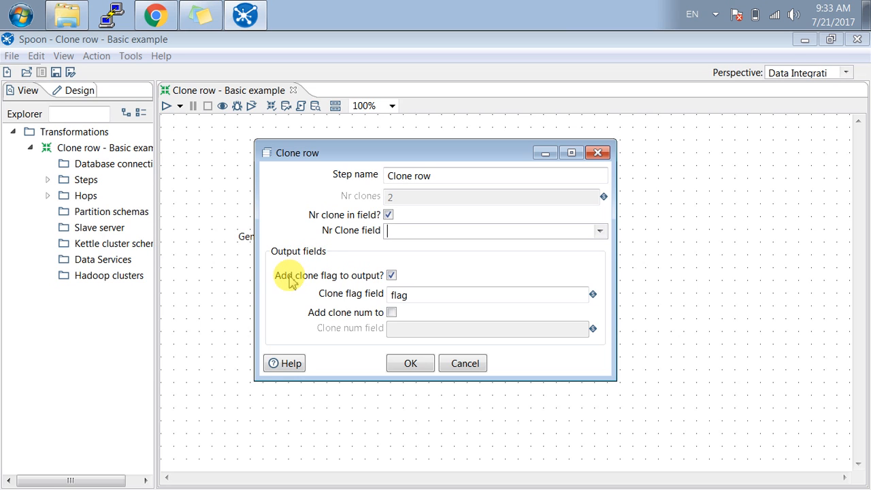
mouse_move(286, 286)
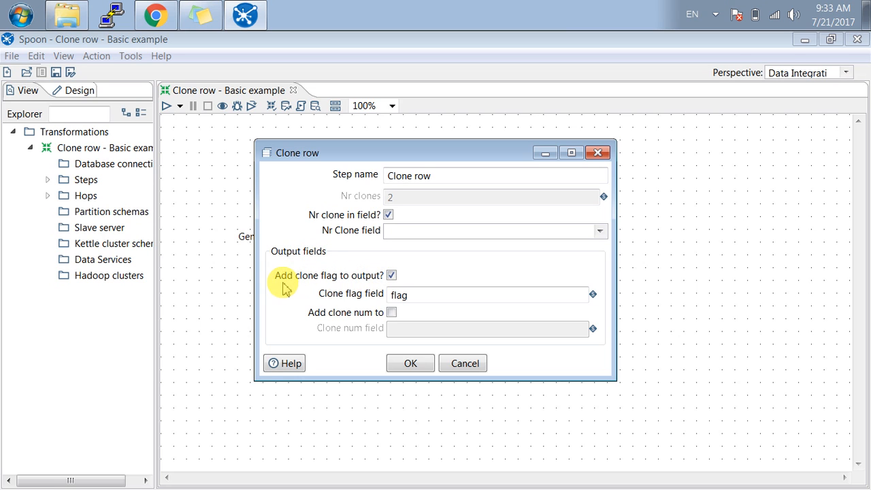
mouse_move(365, 282)
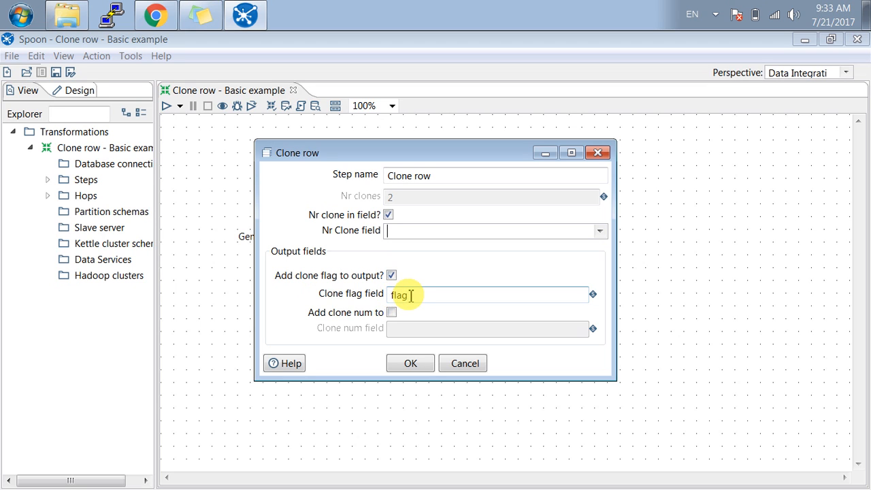
mouse_move(311, 326)
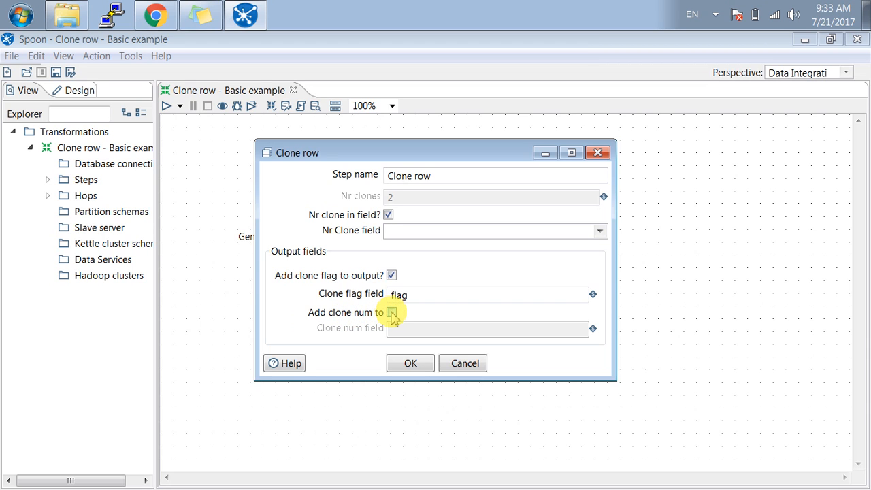
- Enable the clone number output named NrOfRows in Clone row and confirm the settings
left_click(391, 311)
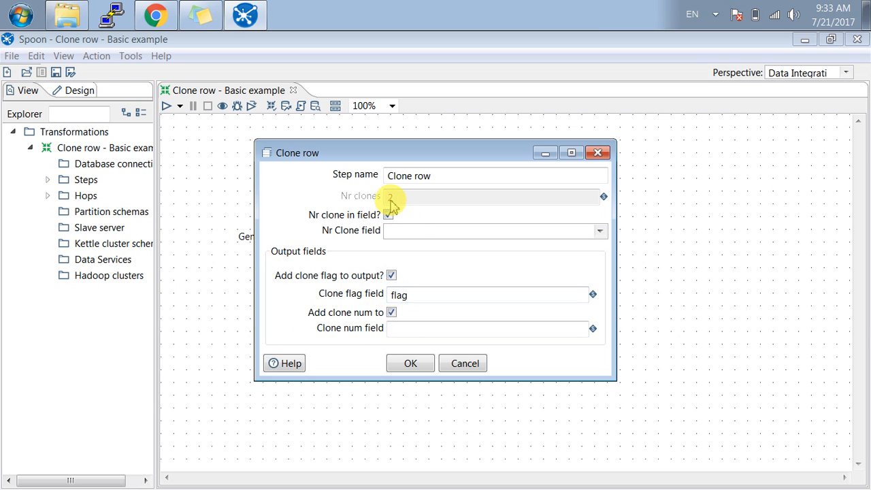
mouse_move(395, 252)
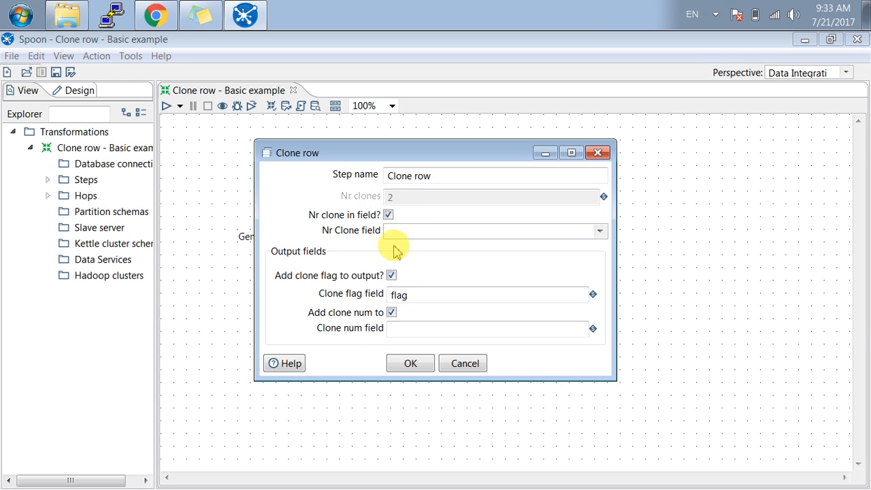
mouse_move(343, 217)
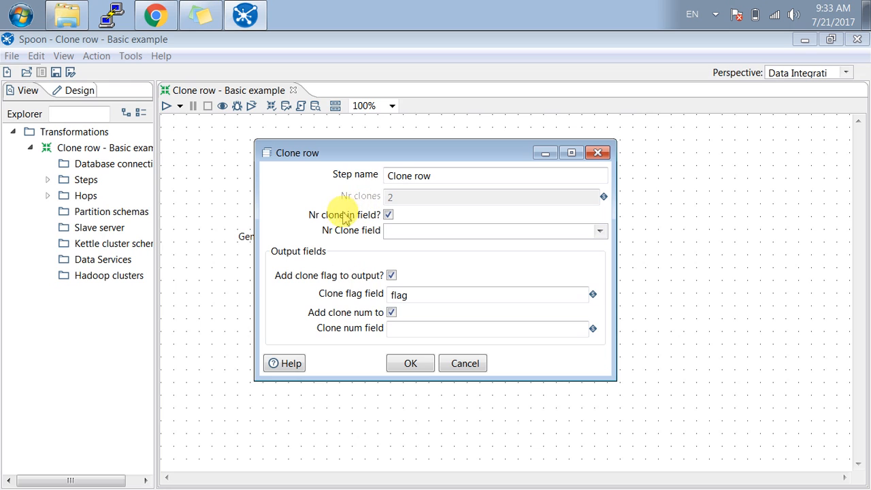
mouse_move(329, 231)
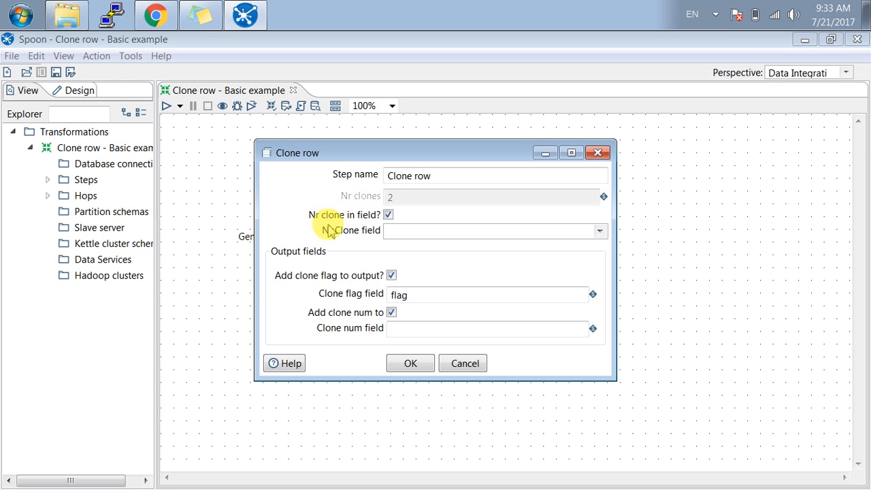
left_click(388, 215)
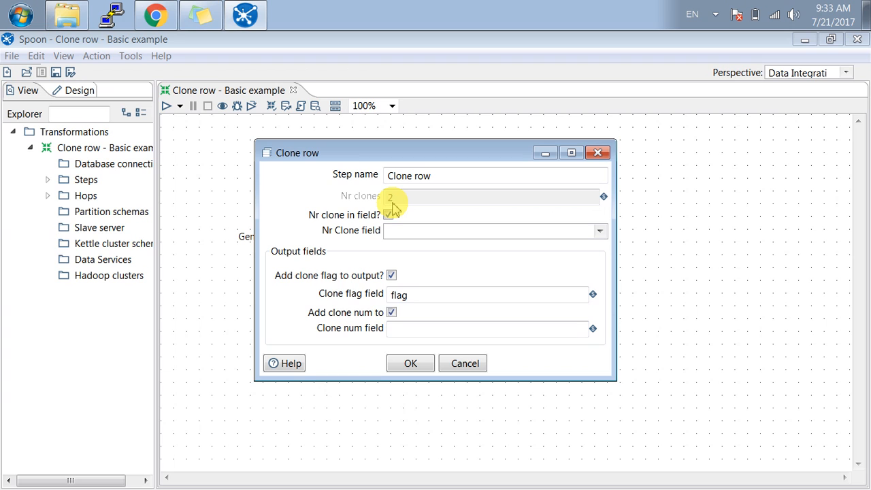
mouse_move(408, 219)
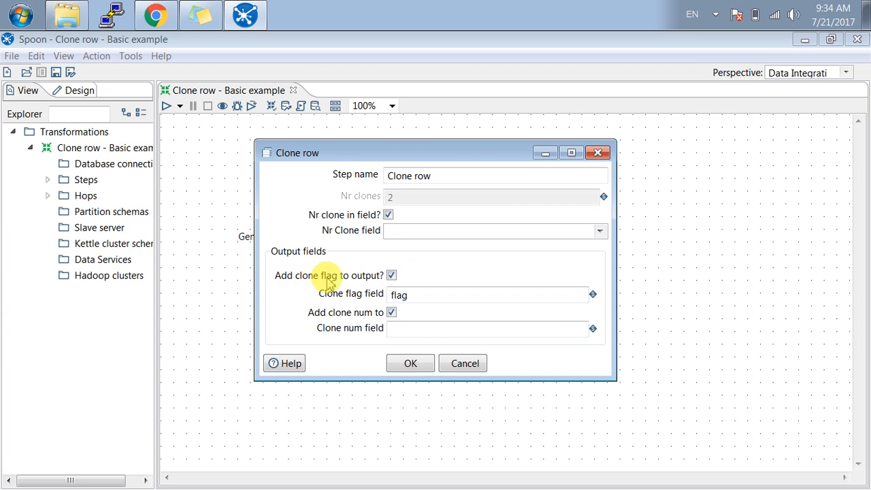
mouse_move(347, 302)
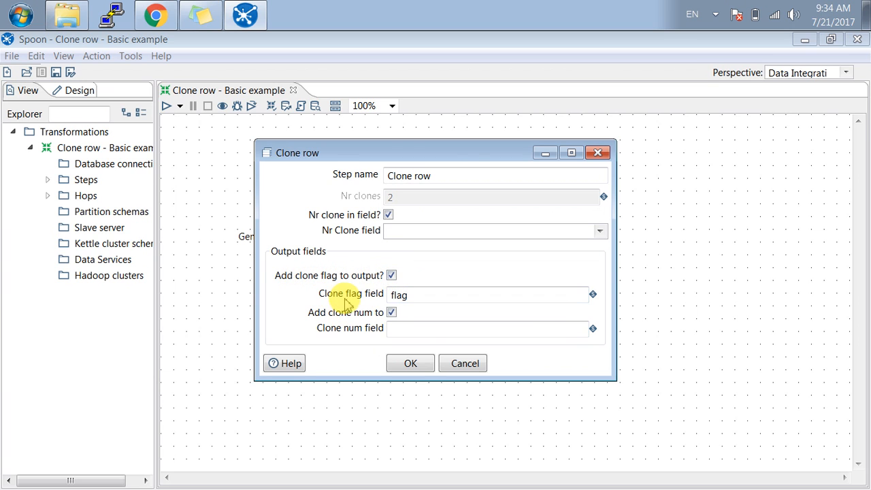
mouse_move(324, 319)
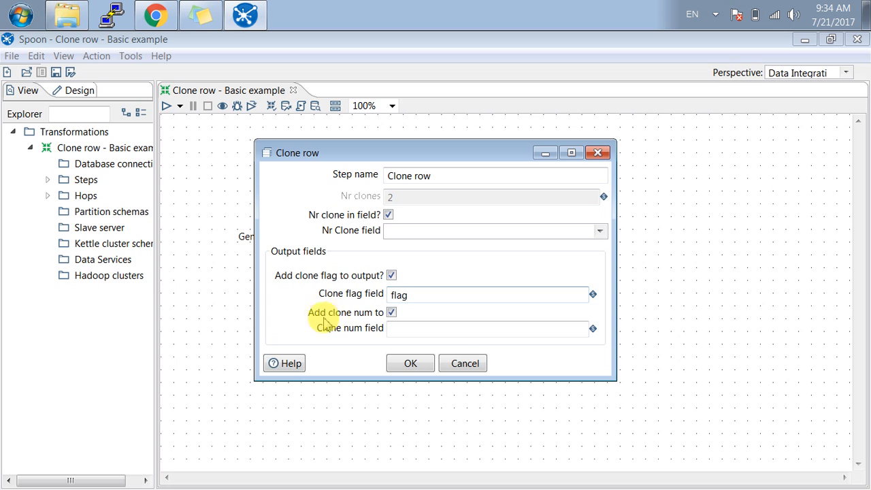
mouse_move(339, 335)
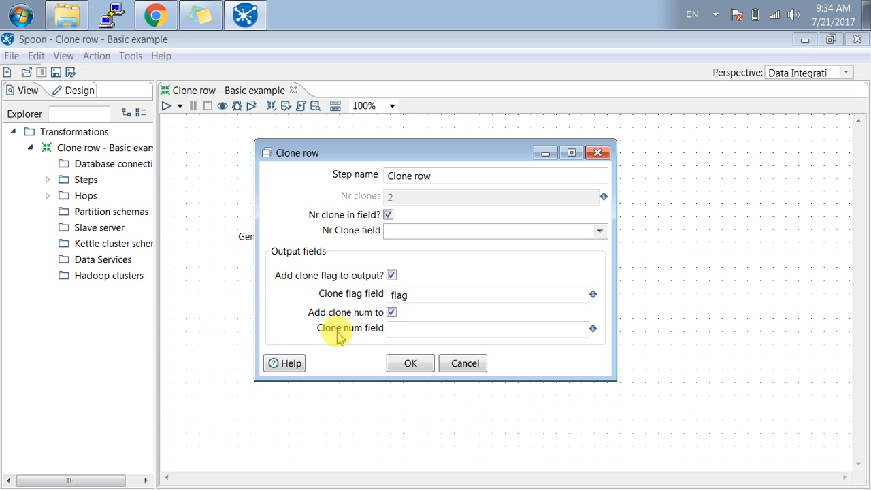
mouse_move(367, 316)
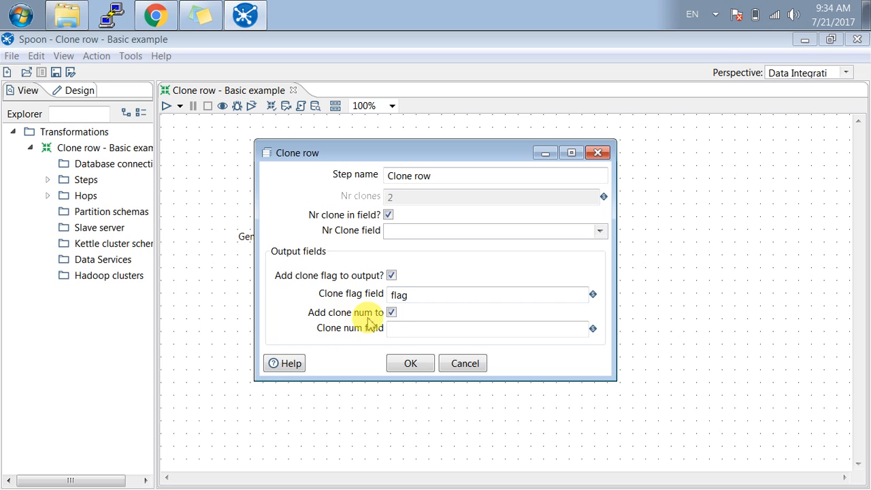
mouse_move(386, 333)
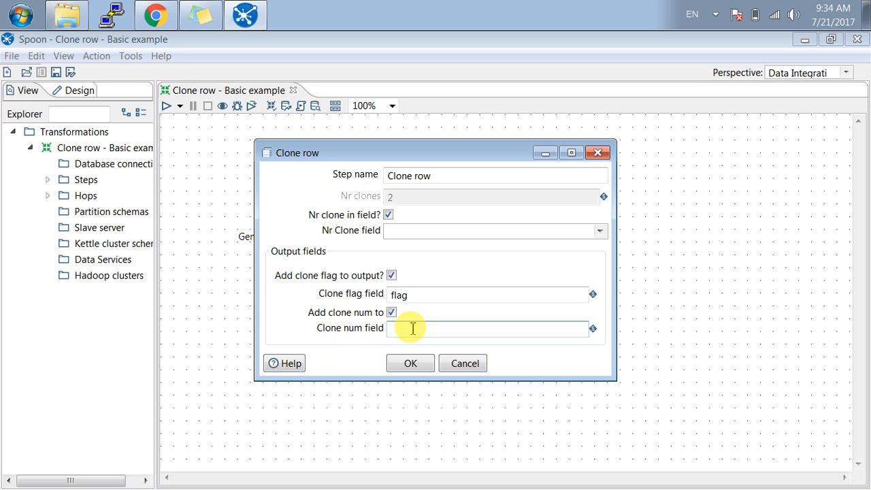
type("Flag N")
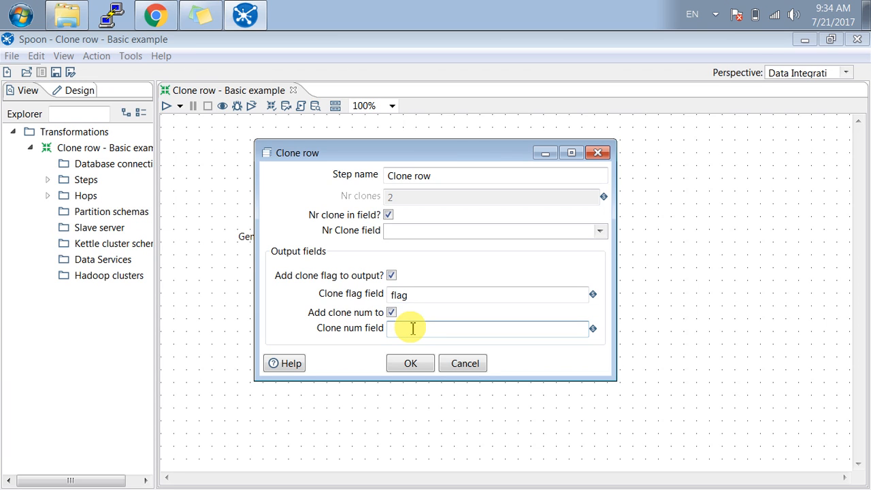
type("NrOf R")
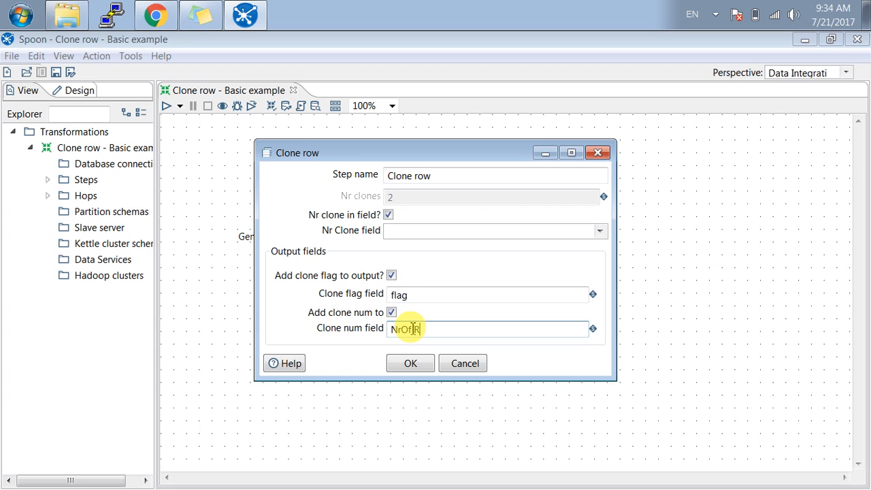
type("Rows")
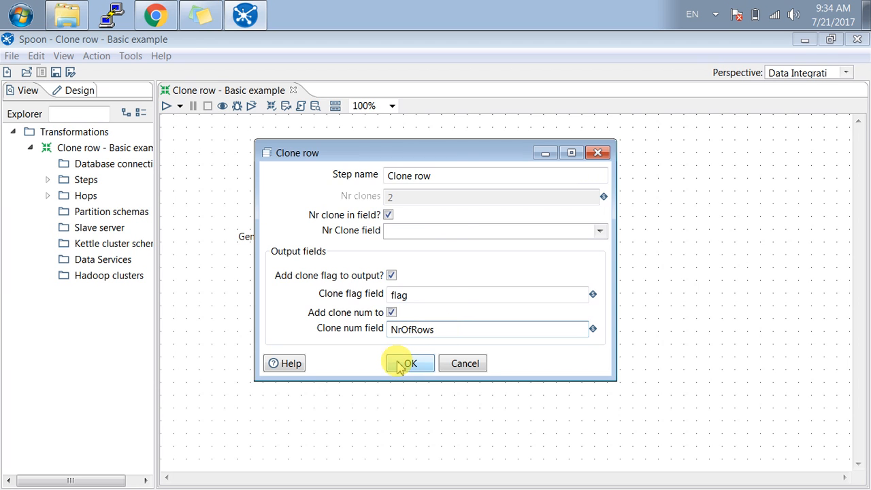
left_click(408, 362)
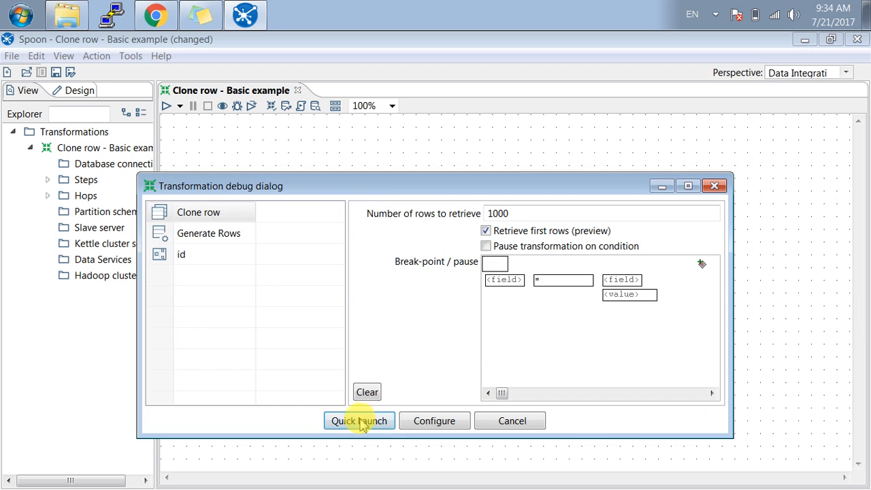
- Quick-launch the preview, dismiss 'No preview rows found', and show the log with the missing clones number error
left_click(359, 419)
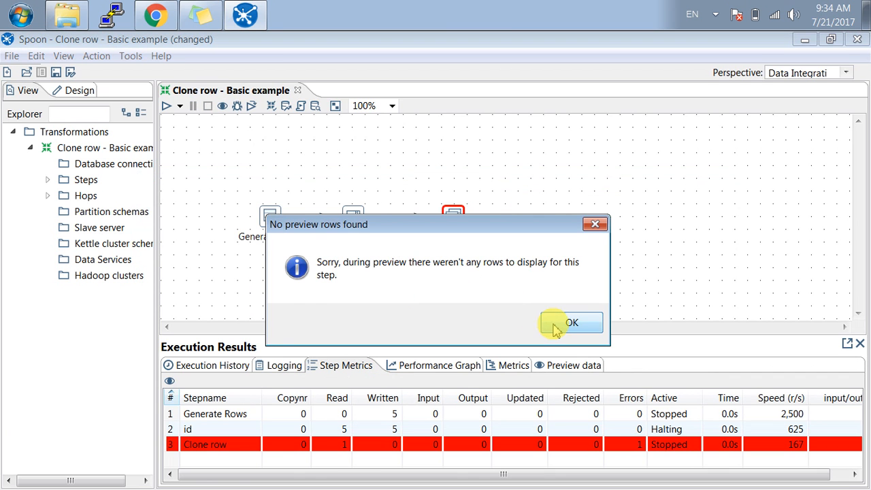
left_click(572, 321)
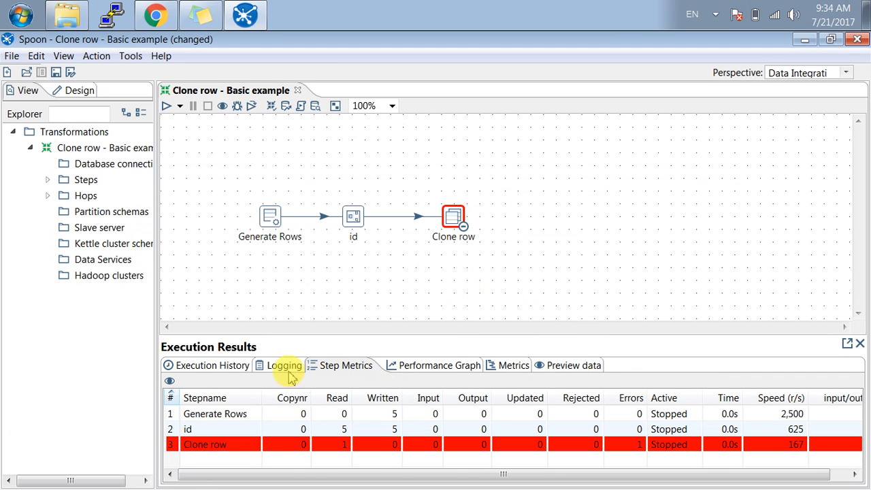
left_click(283, 364)
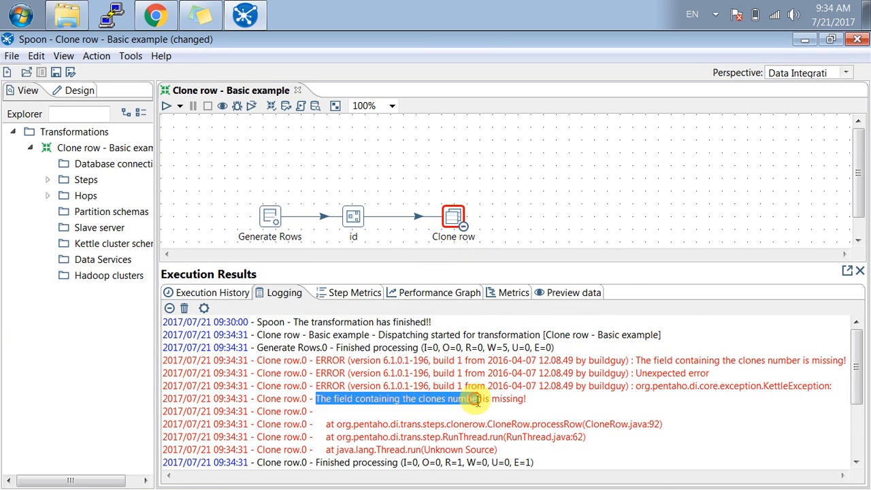
mouse_move(453, 219)
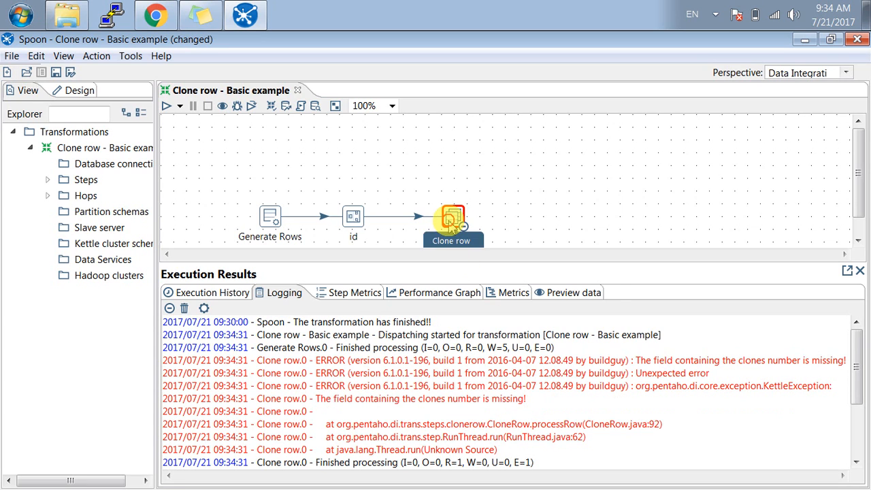
- Untick the clone number output in Clone row and rerun the preview; the error persists
double_click(452, 221)
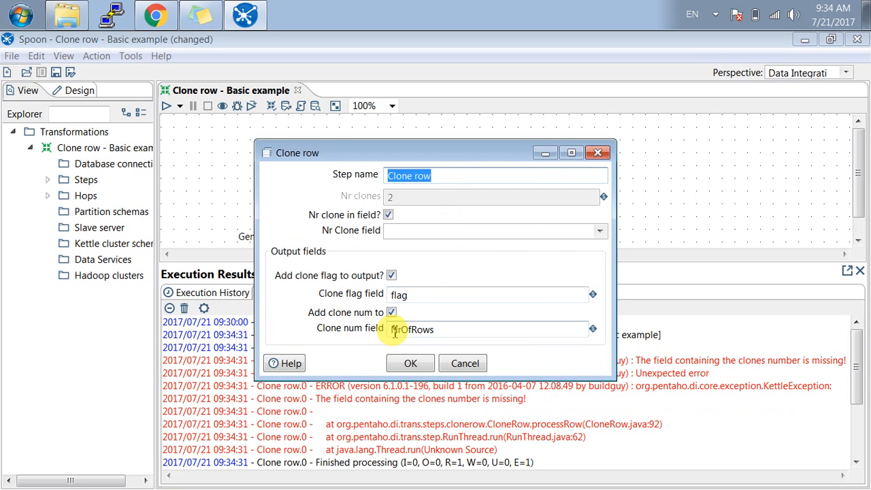
left_click(392, 311)
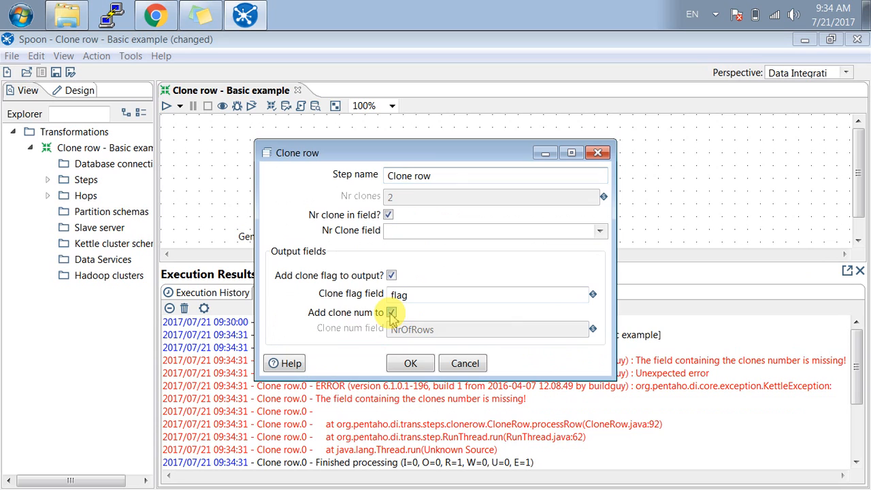
left_click(392, 312)
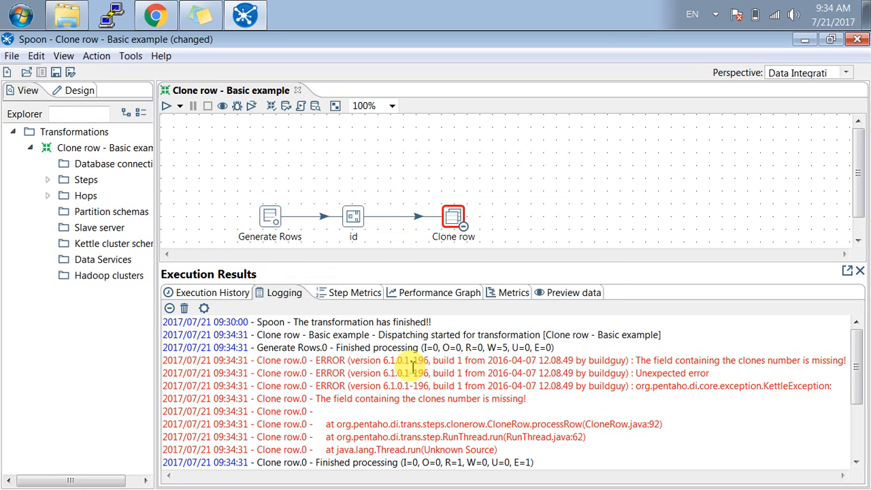
right_click(454, 216)
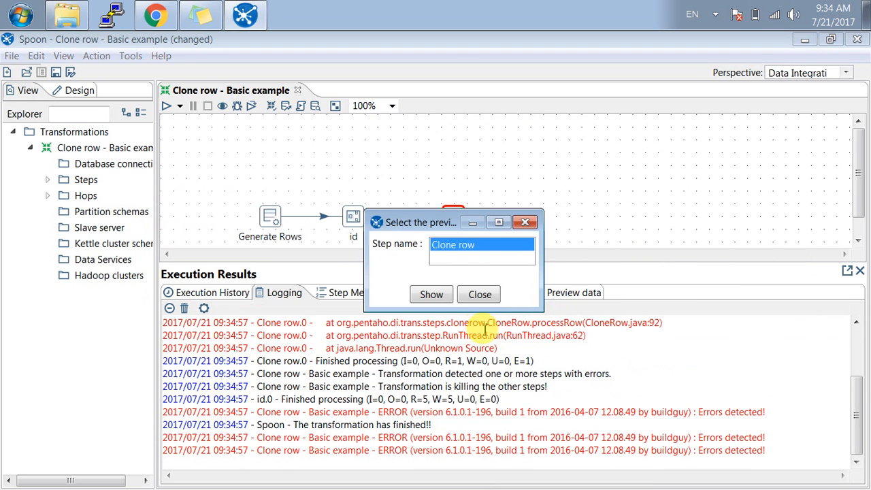
left_click(479, 294)
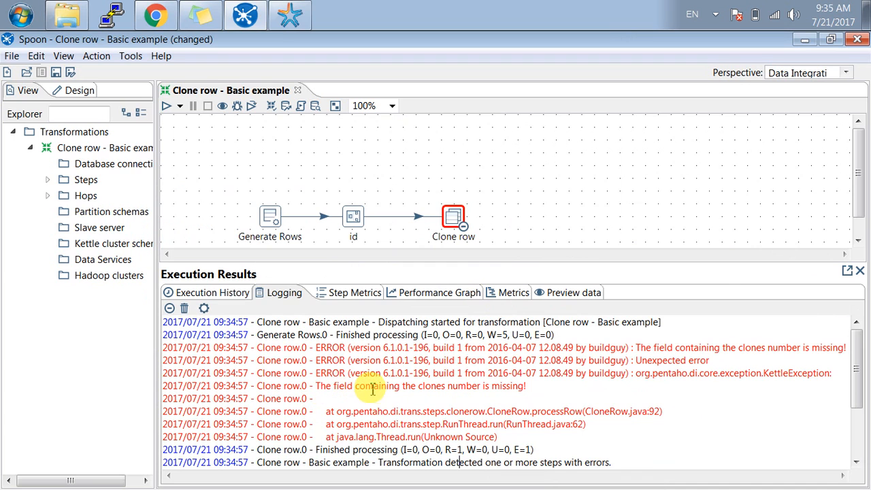
mouse_move(447, 261)
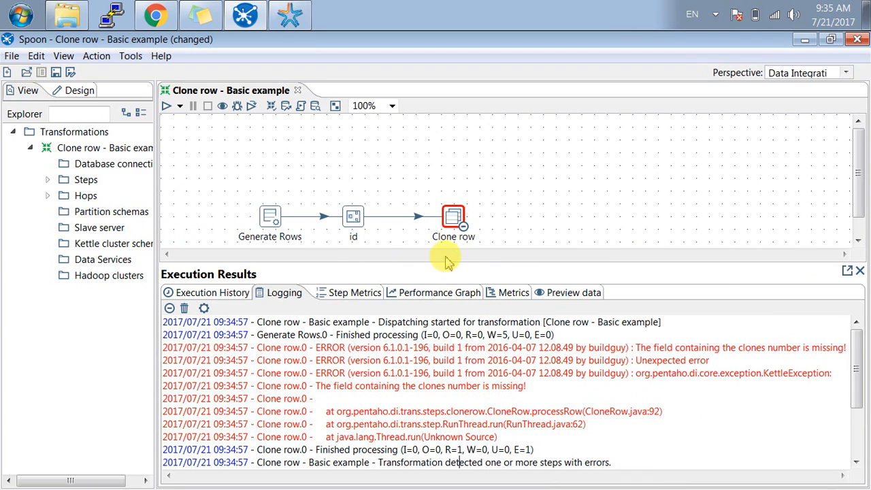
- Toggle the clone-count-from-field option off and on, and re-enable the clone number output
double_click(454, 218)
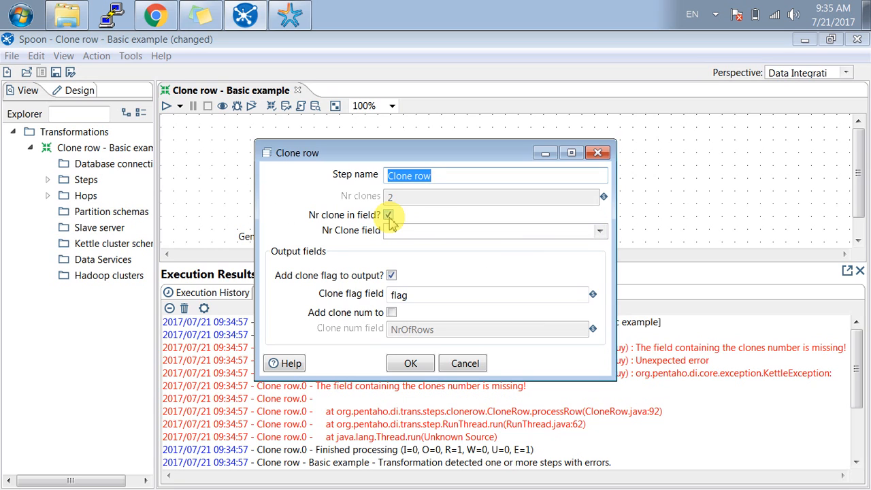
left_click(387, 215)
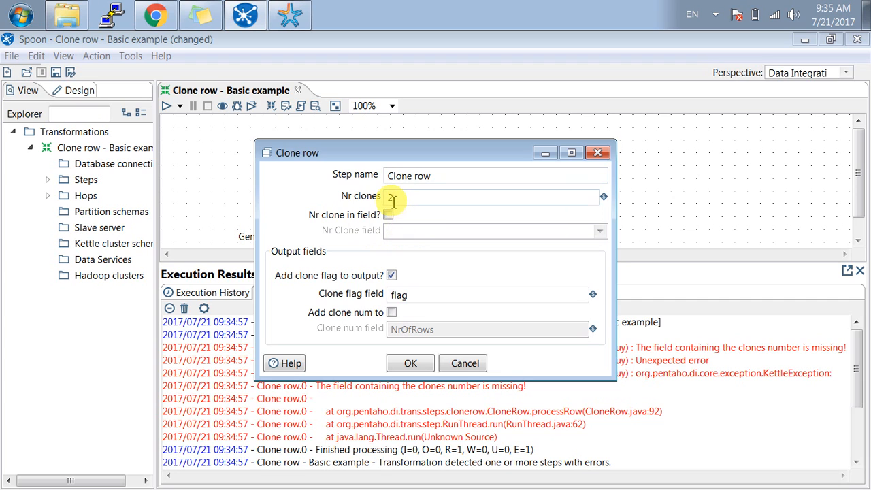
left_click(392, 215)
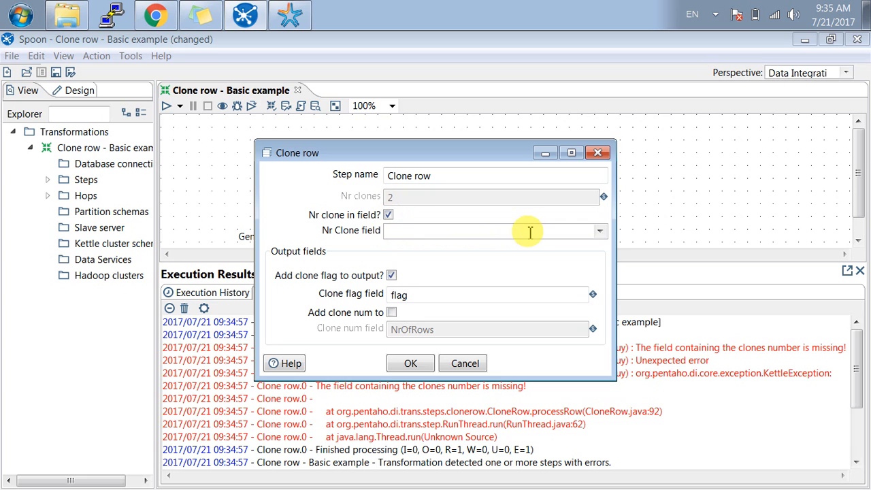
mouse_move(397, 196)
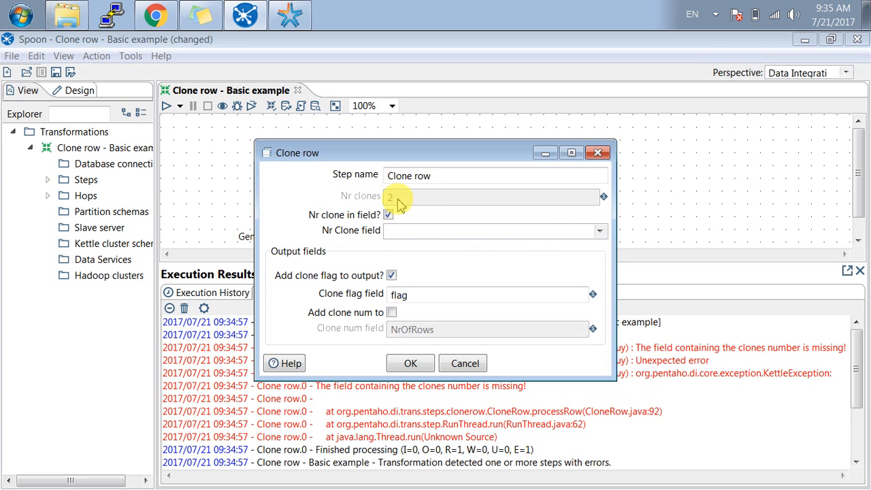
mouse_move(392, 234)
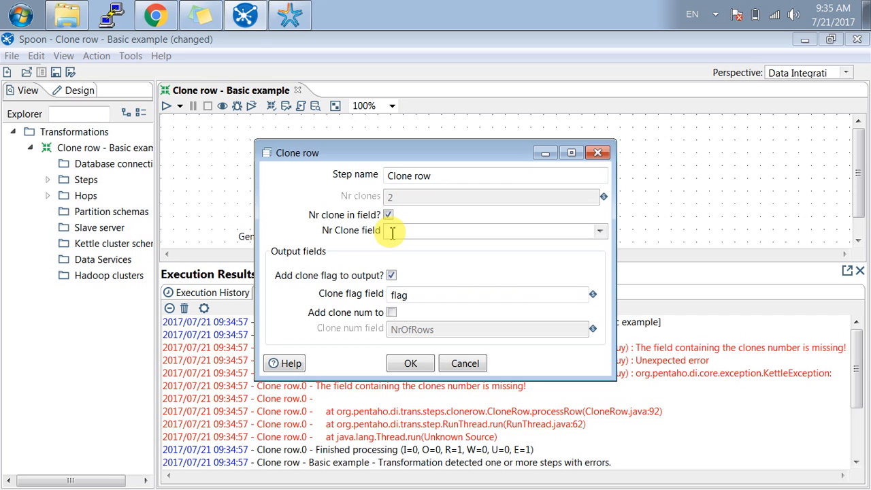
mouse_move(313, 282)
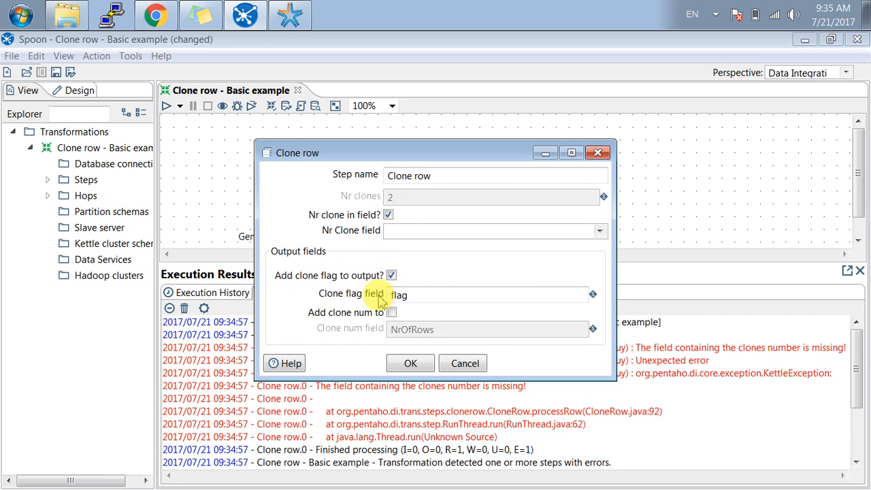
mouse_move(318, 325)
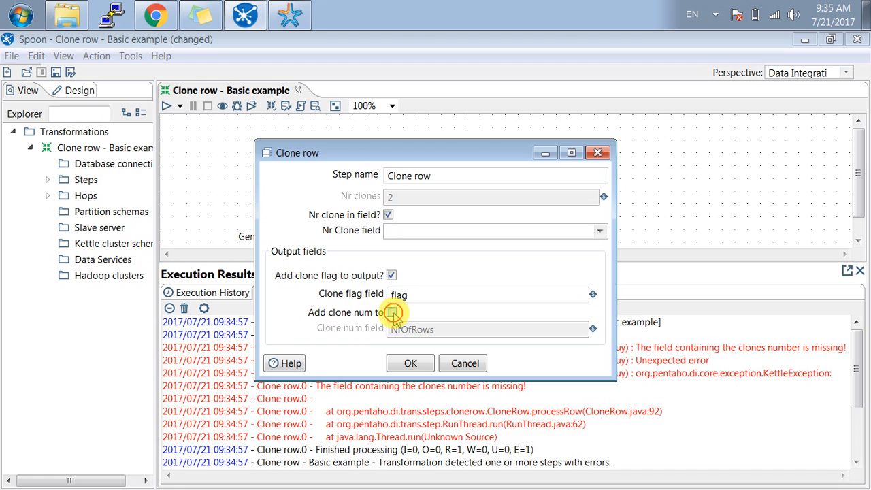
left_click(392, 312)
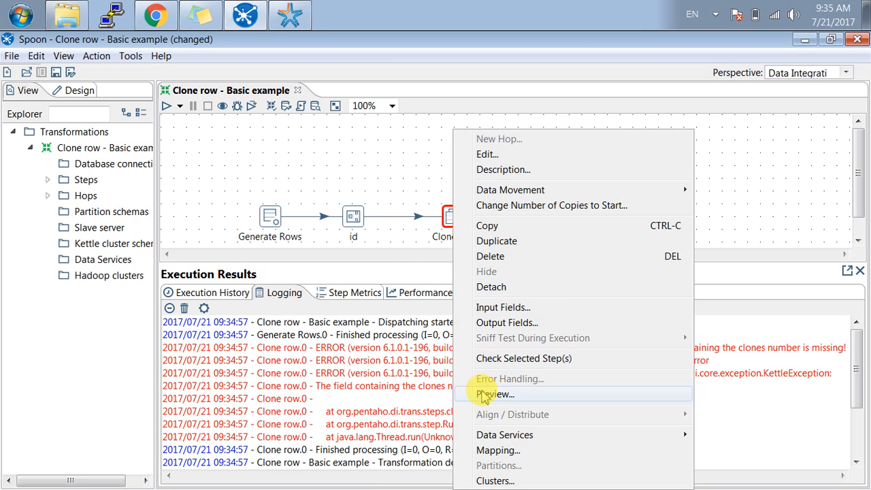
left_click(495, 395)
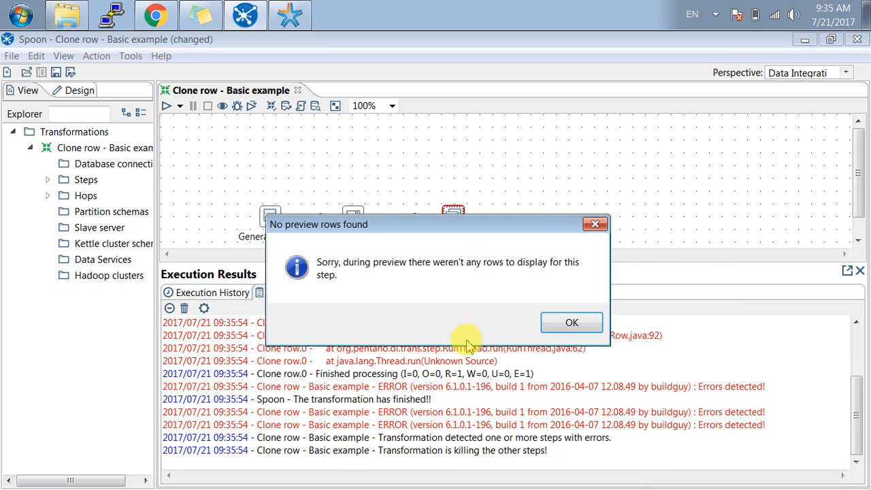
left_click(572, 322)
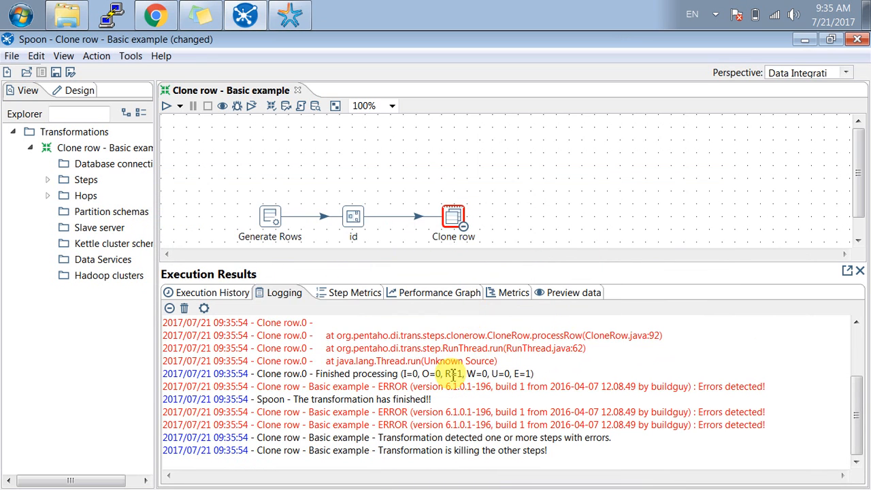
scroll("up", 3)
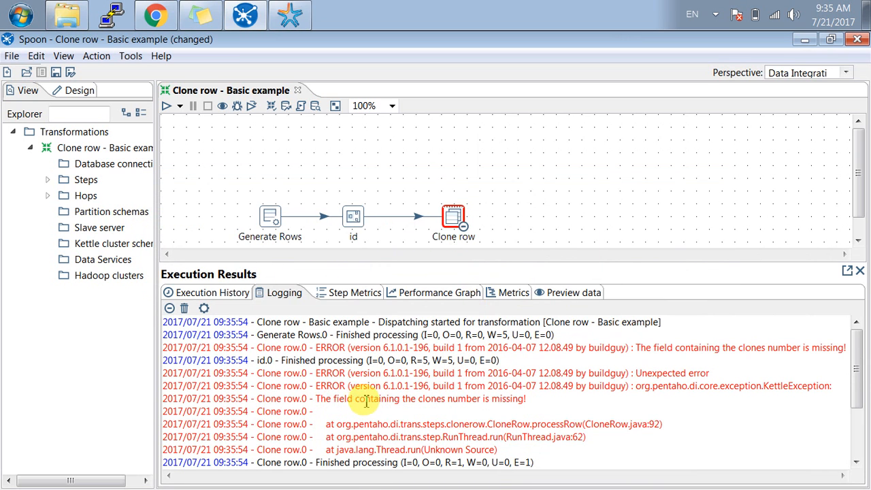
- Untick 'Nr clone in field?' so Clone row uses the fixed clone count of 2
double_click(453, 218)
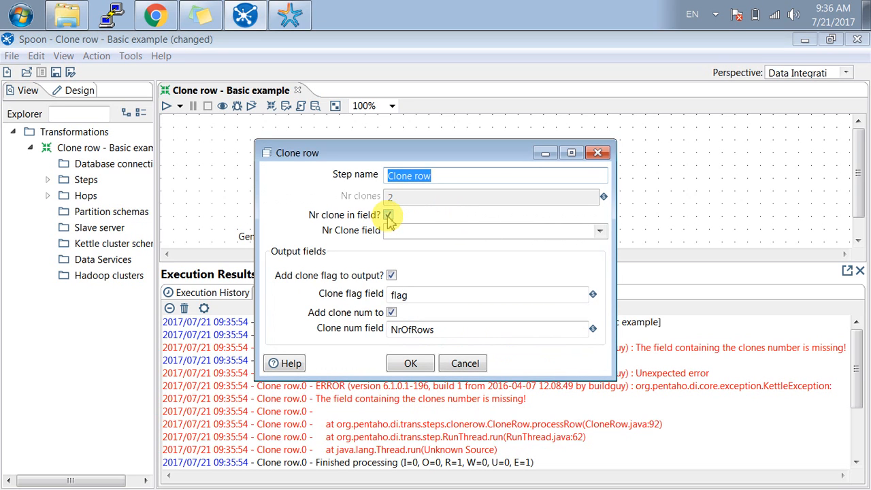
left_click(389, 215)
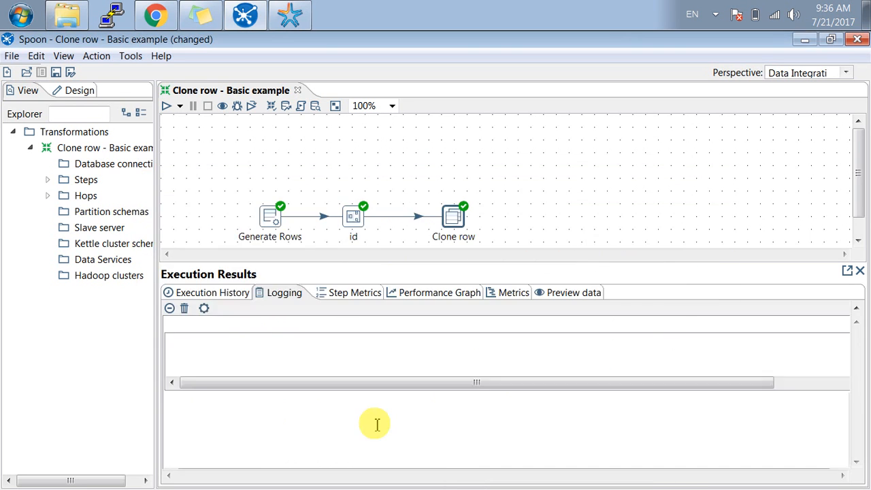
- Show the Clone row preview: 15 rows, each id tripled with flag N/Y and NrOfRows 0–2
left_click(575, 291)
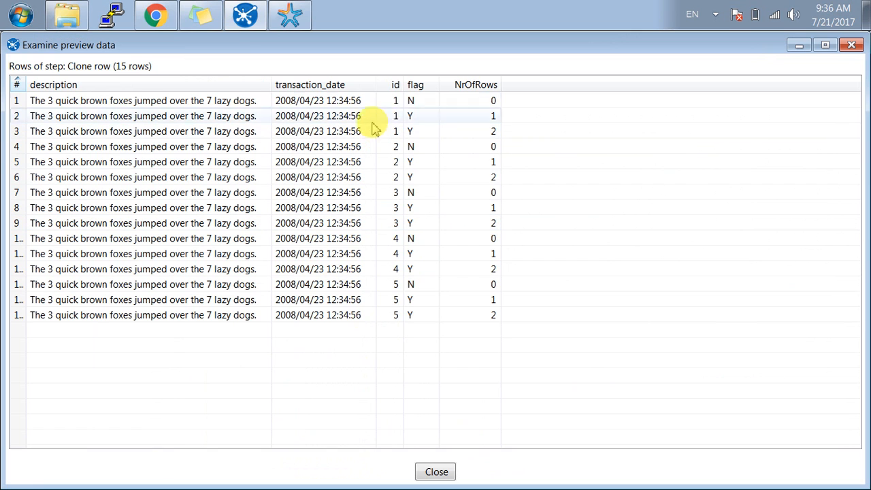
mouse_move(441, 112)
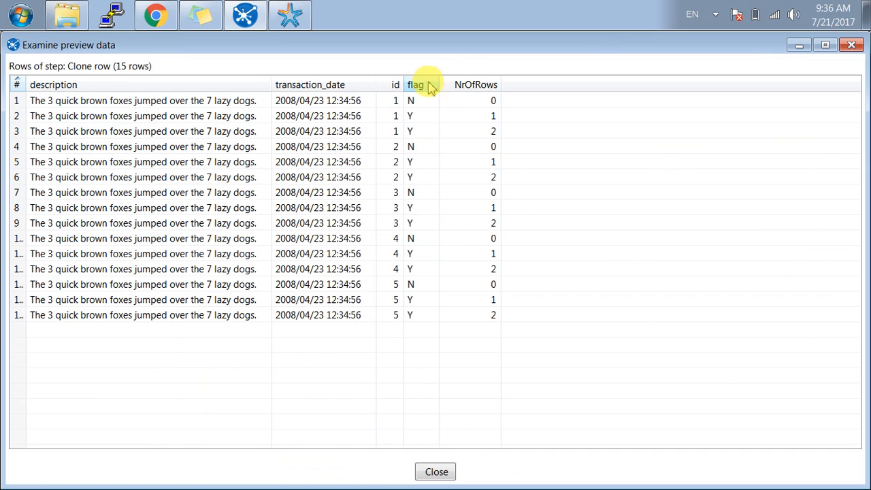
mouse_move(469, 85)
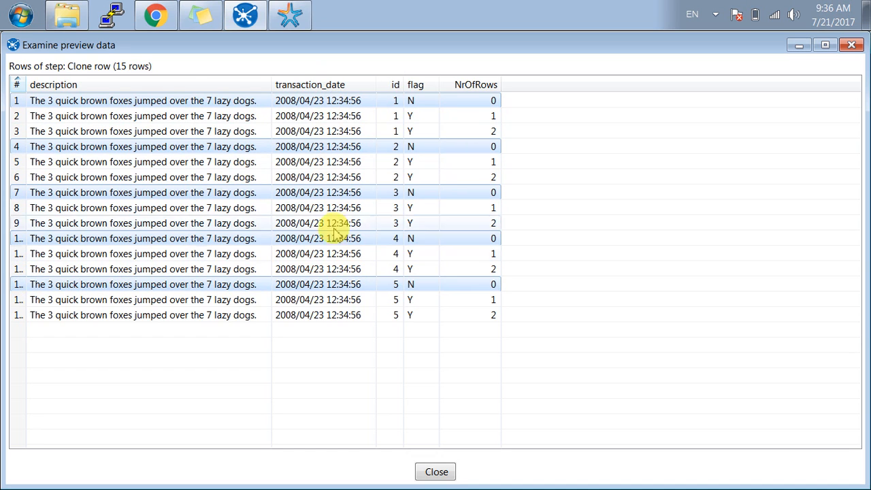
mouse_move(501, 125)
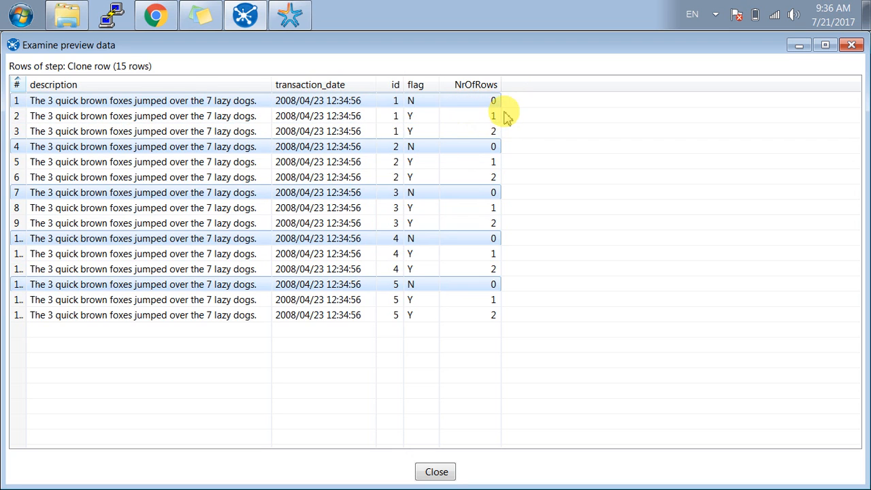
mouse_move(504, 177)
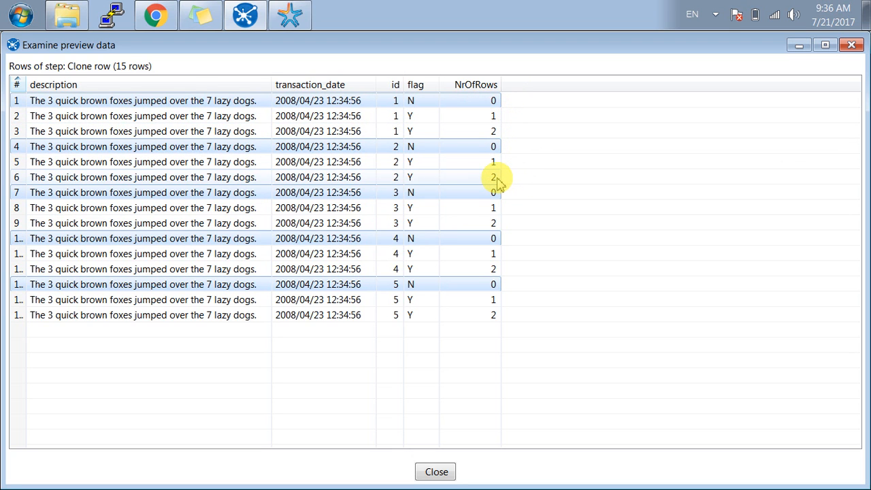
mouse_move(497, 207)
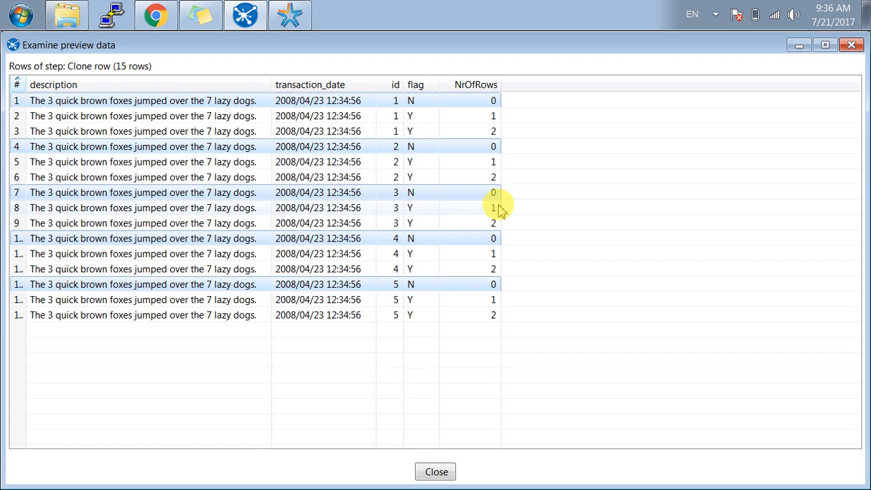
mouse_move(496, 262)
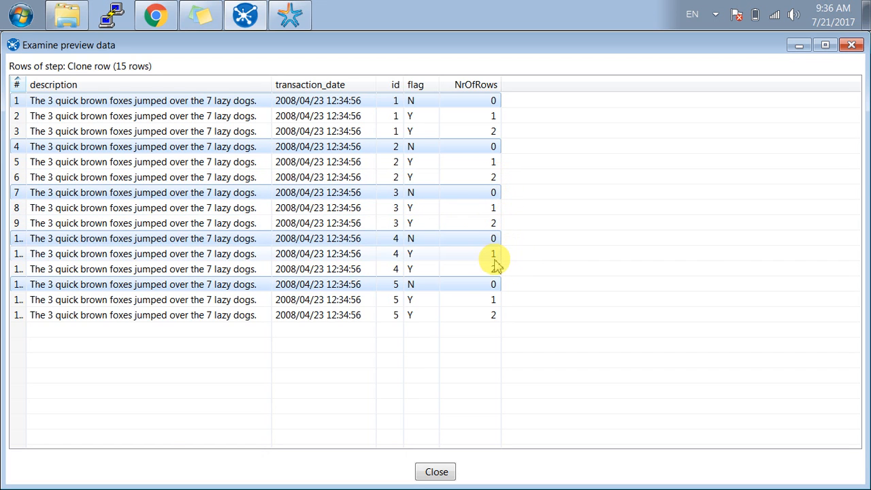
mouse_move(451, 247)
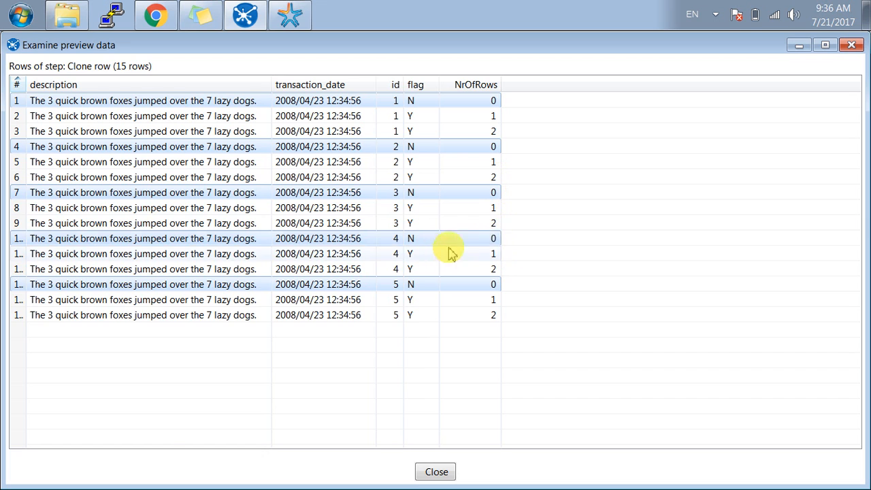
mouse_move(495, 261)
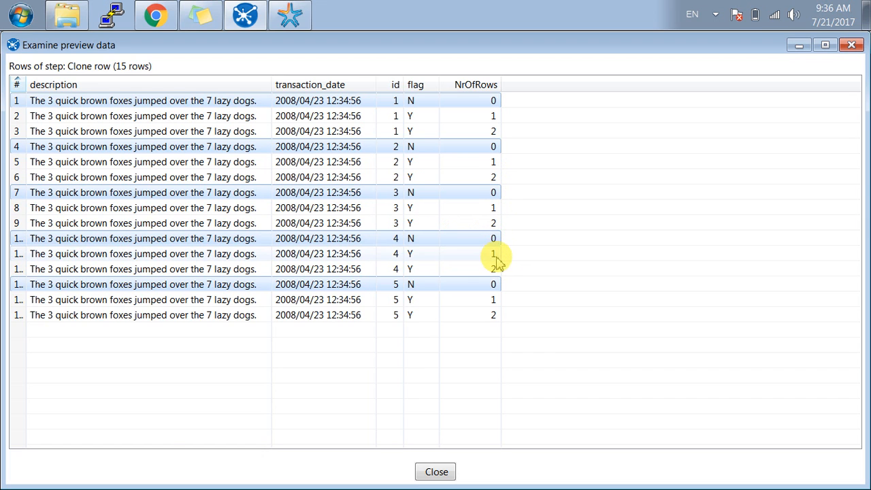
mouse_move(394, 257)
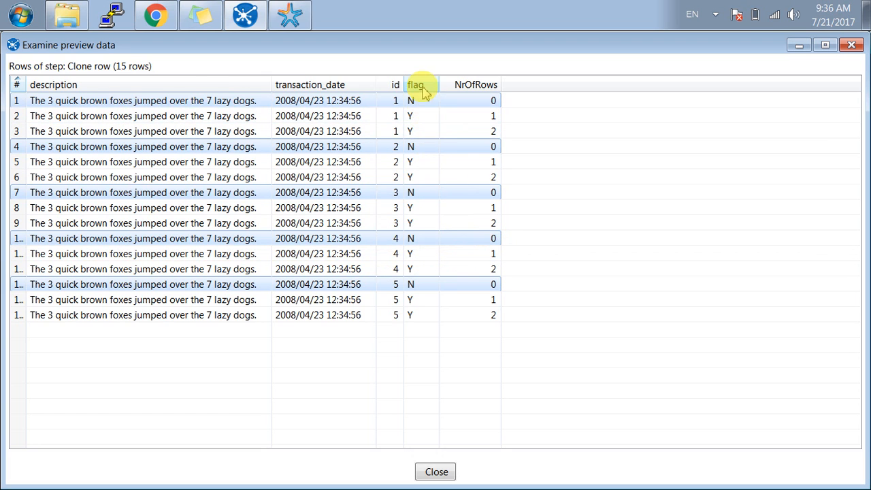
mouse_move(415, 117)
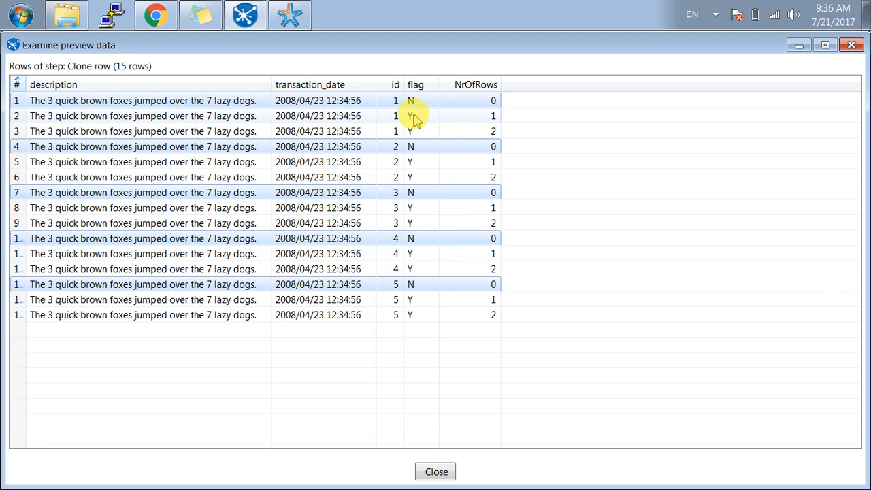
mouse_move(415, 136)
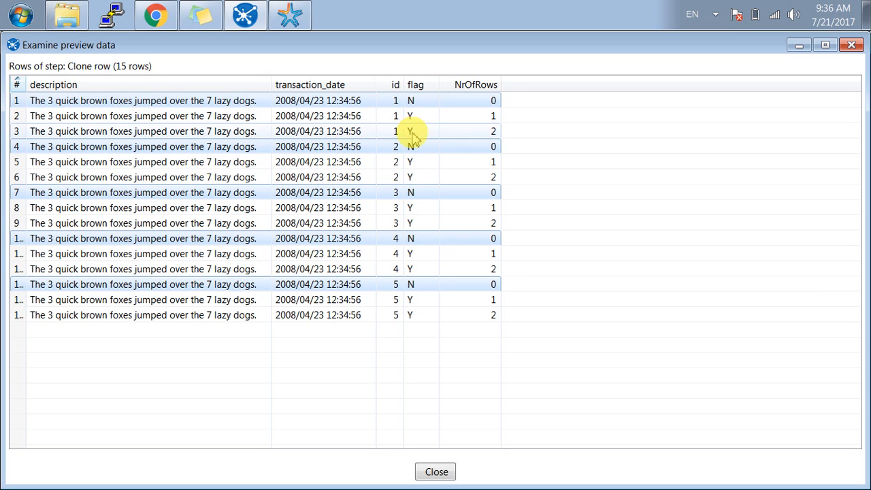
mouse_move(422, 234)
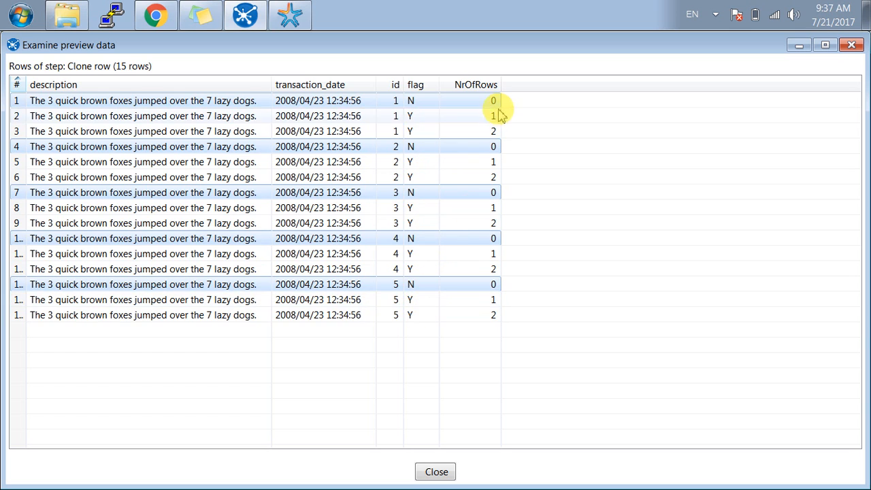
mouse_move(415, 456)
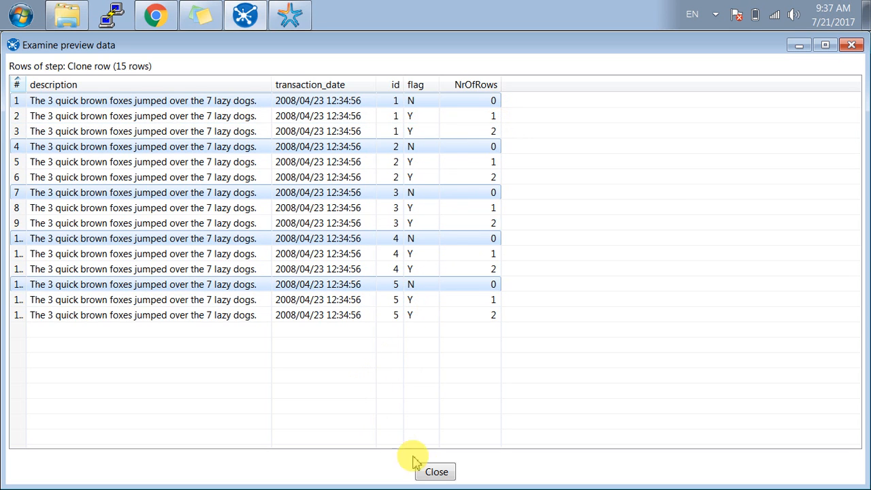
- Close the Clone row preview, returning to the canvas showing the successful 15-row run
left_click(436, 471)
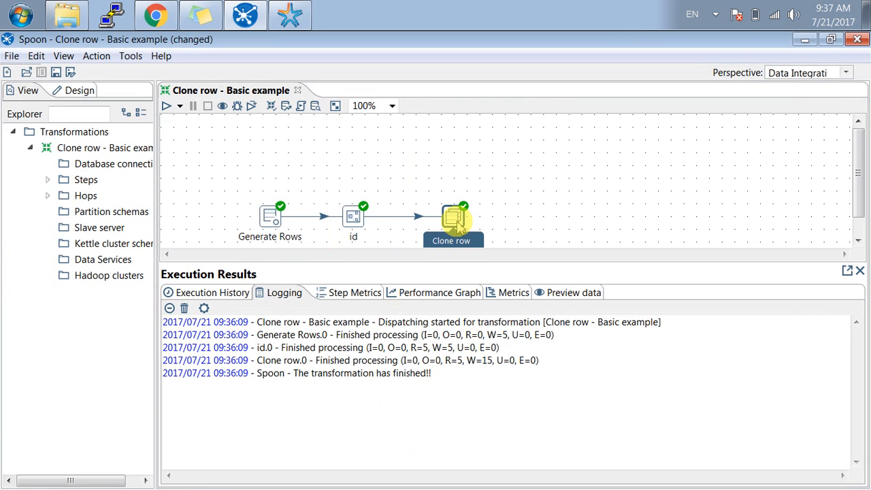
mouse_move(498, 215)
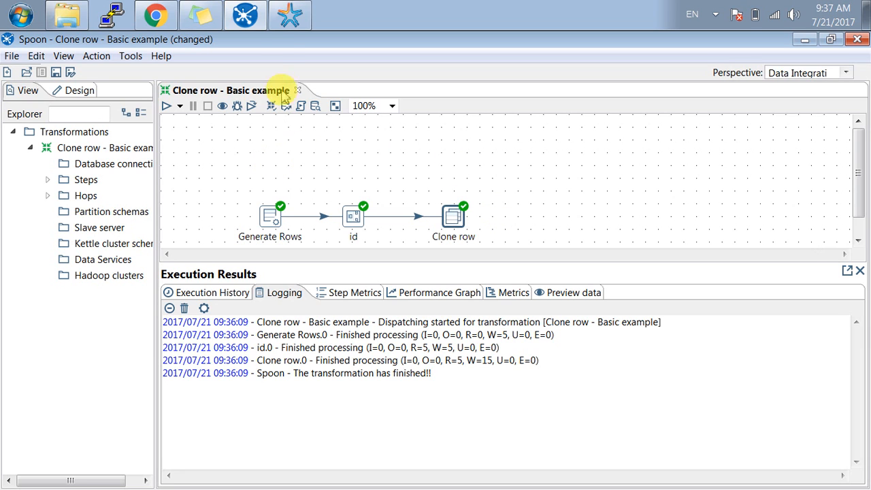
mouse_move(605, 109)
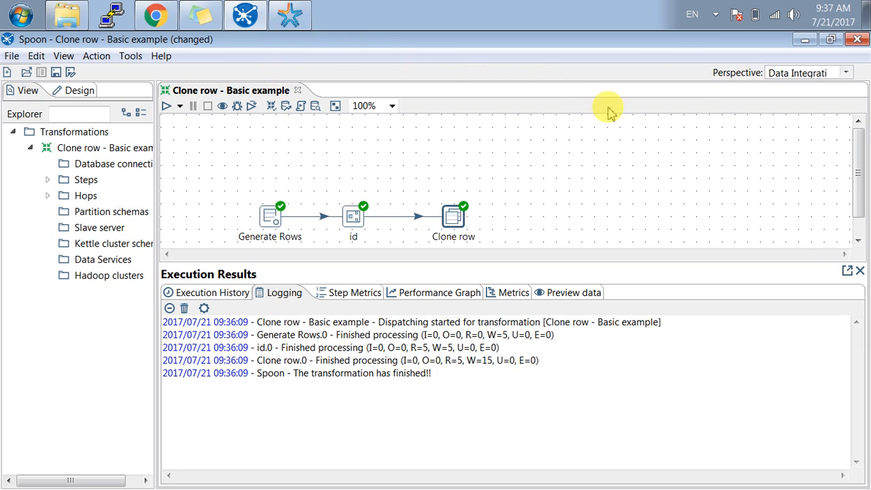
mouse_move(422, 188)
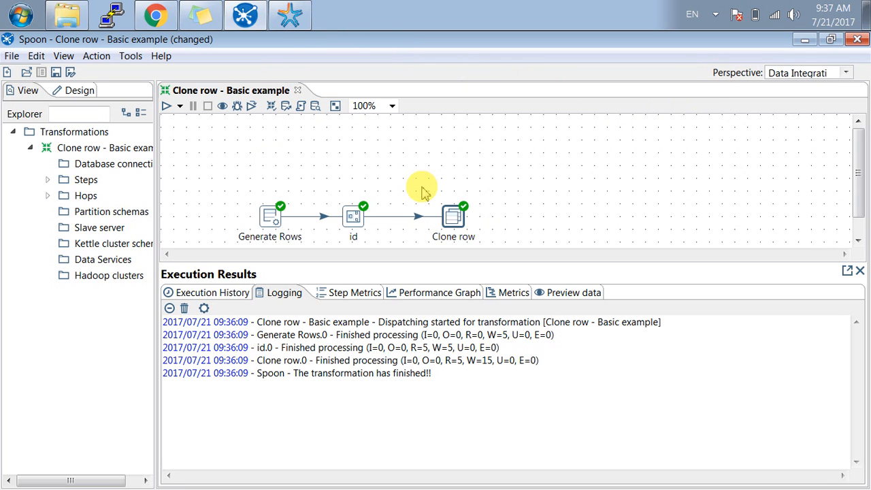
mouse_move(367, 71)
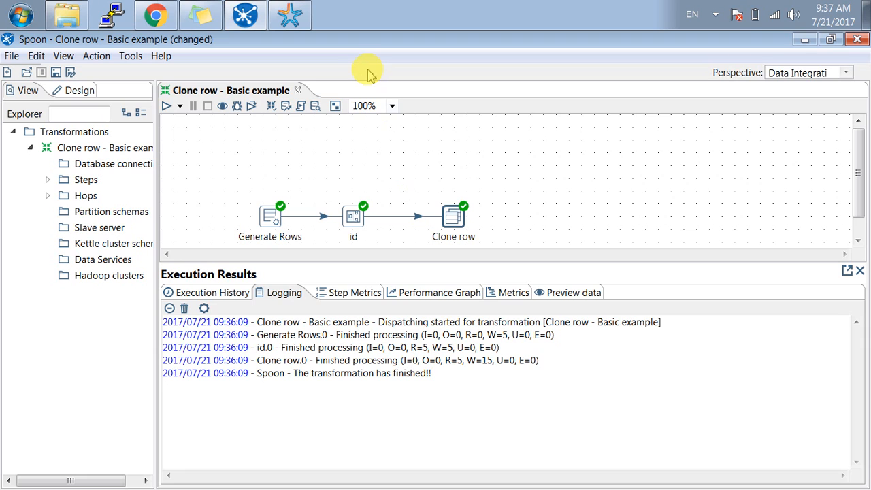